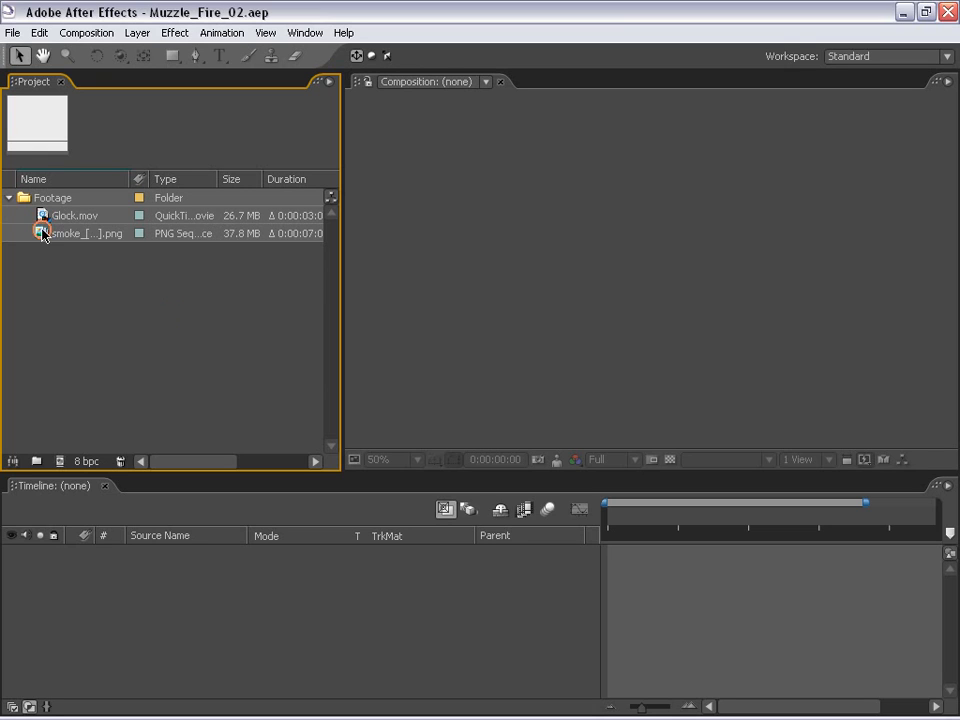
Step: Build a composition named Glock with Glock.mov as its only layer
{"action": "left_click", "coordinate": [74, 215]}
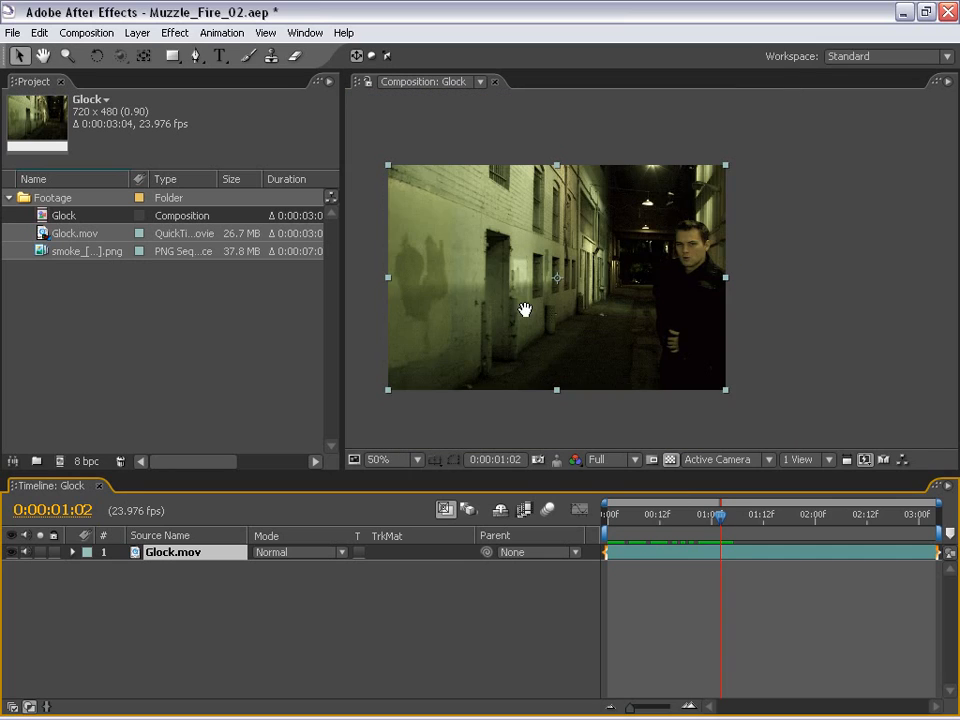
{"action": "left_click_drag", "start_coordinate": [717, 513], "coordinate": [758, 513]}
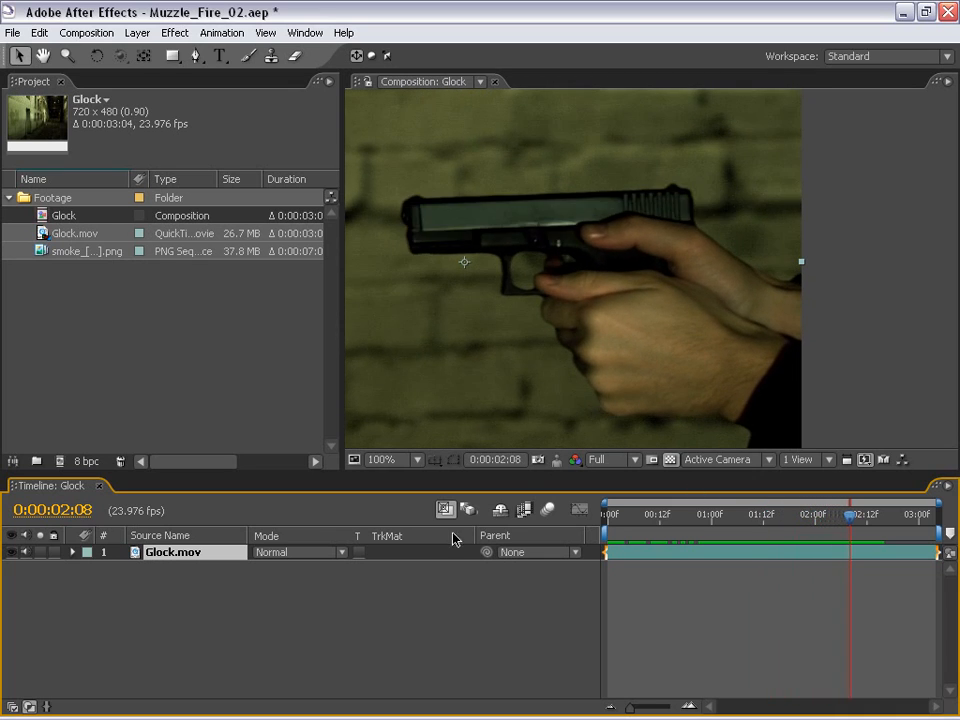
{"action": "left_click", "coordinate": [72, 552]}
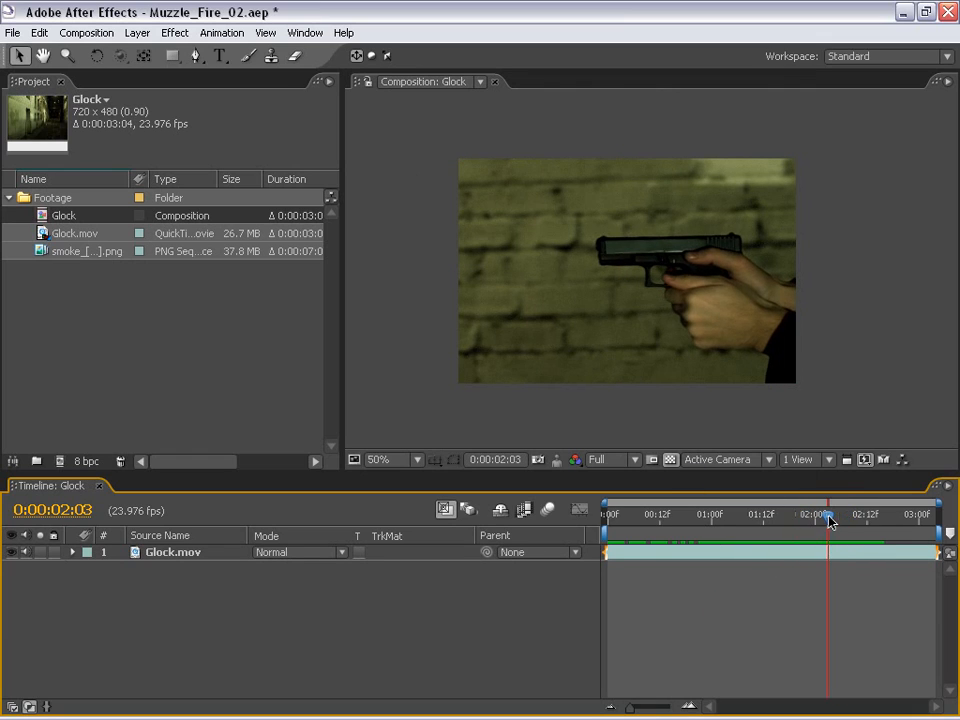
{"action": "left_click_drag", "start_coordinate": [828, 515], "coordinate": [838, 515]}
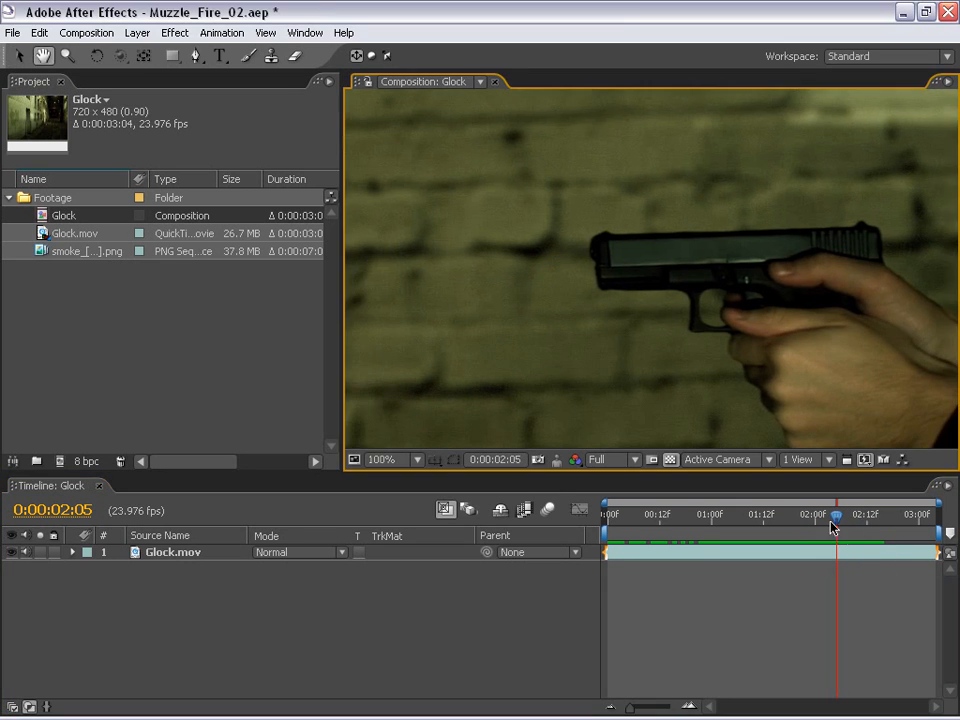
{"action": "left_click_drag", "start_coordinate": [835, 515], "coordinate": [785, 515]}
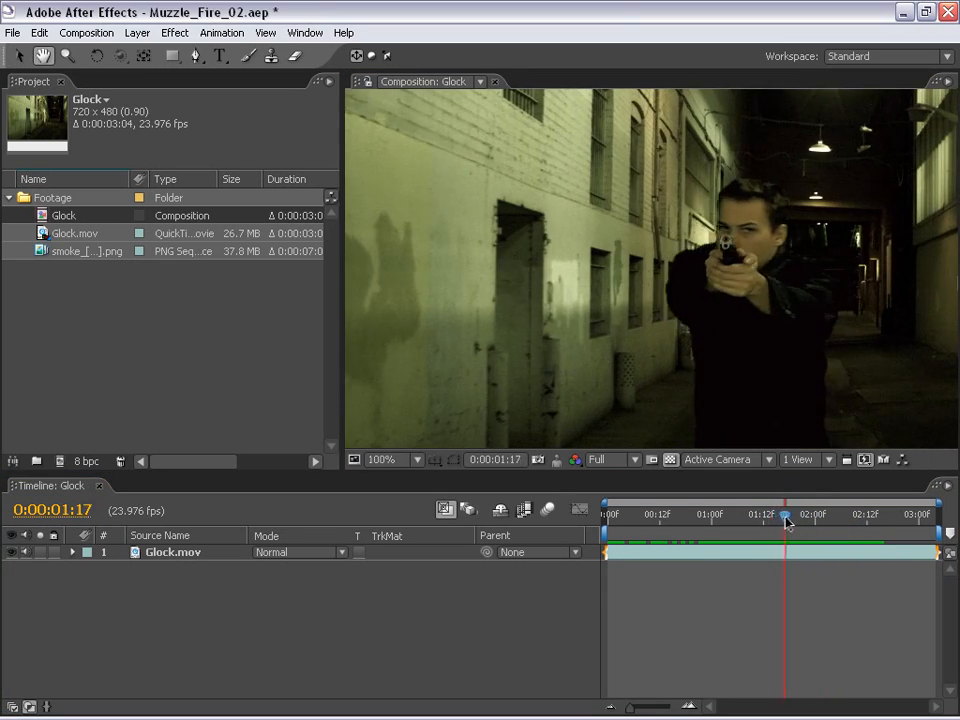
{"action": "left_click_drag", "start_coordinate": [785, 514], "coordinate": [808, 514]}
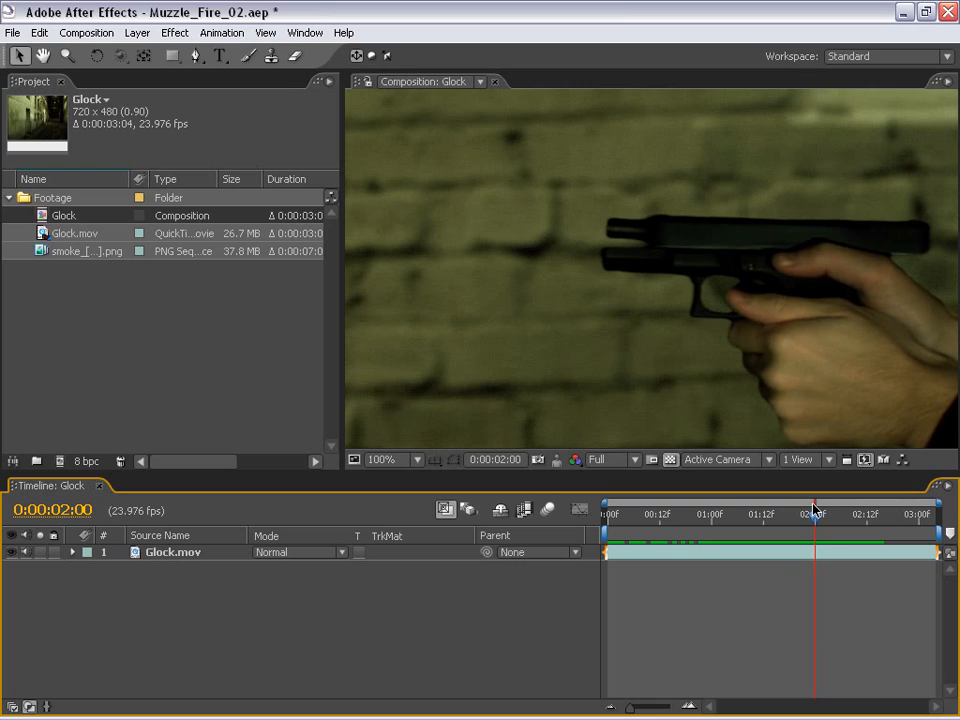
{"action": "left_click_drag", "start_coordinate": [815, 513], "coordinate": [812, 513]}
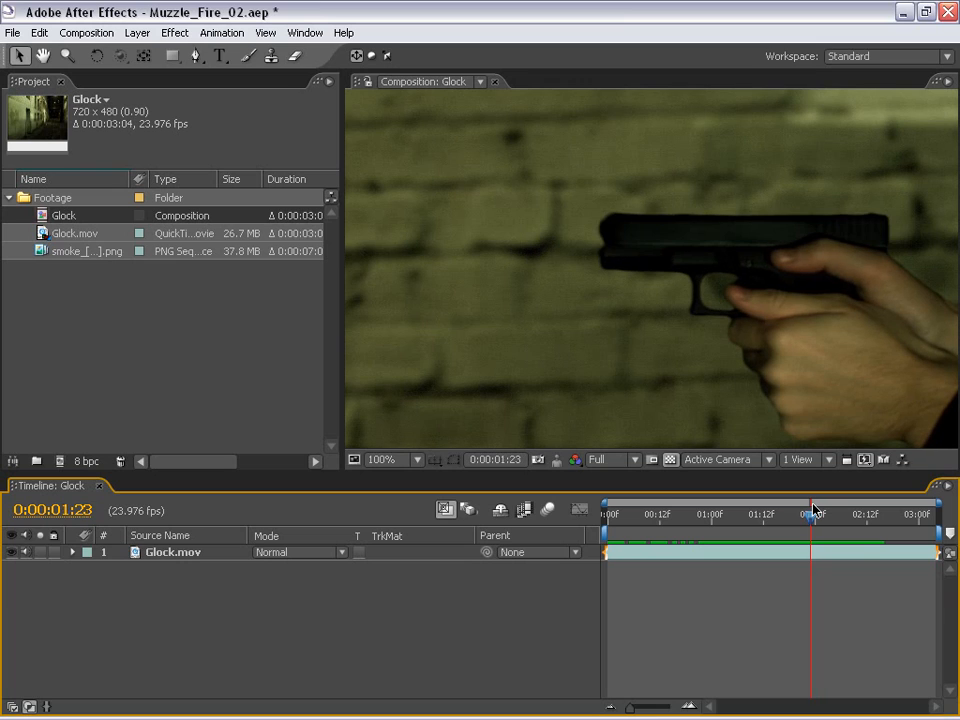
{"action": "left_click_drag", "start_coordinate": [815, 513], "coordinate": [815, 513]}
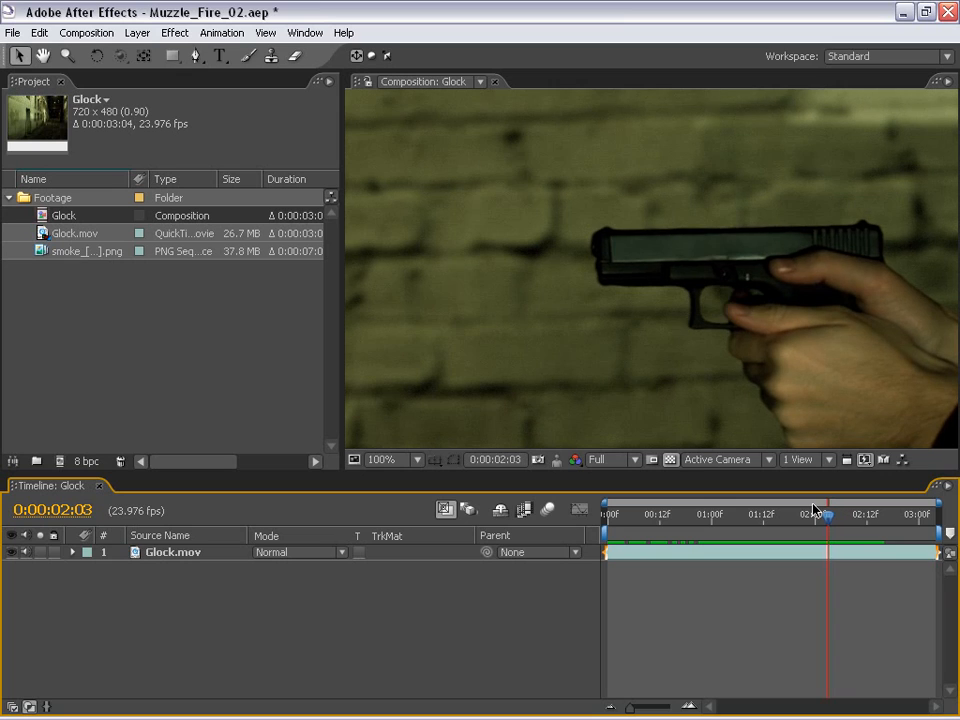
Step: Add a layer marker at the first gunshot on the Glock.mov layer
{"action": "left_click", "coordinate": [815, 513]}
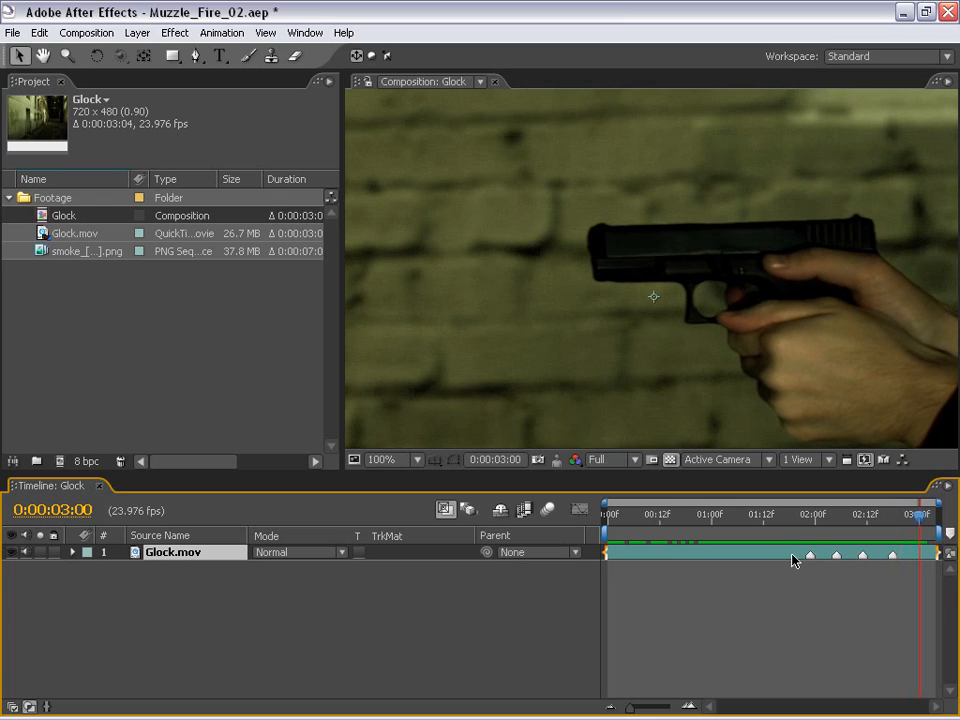
{"action": "mouse_move", "coordinate": [783, 542]}
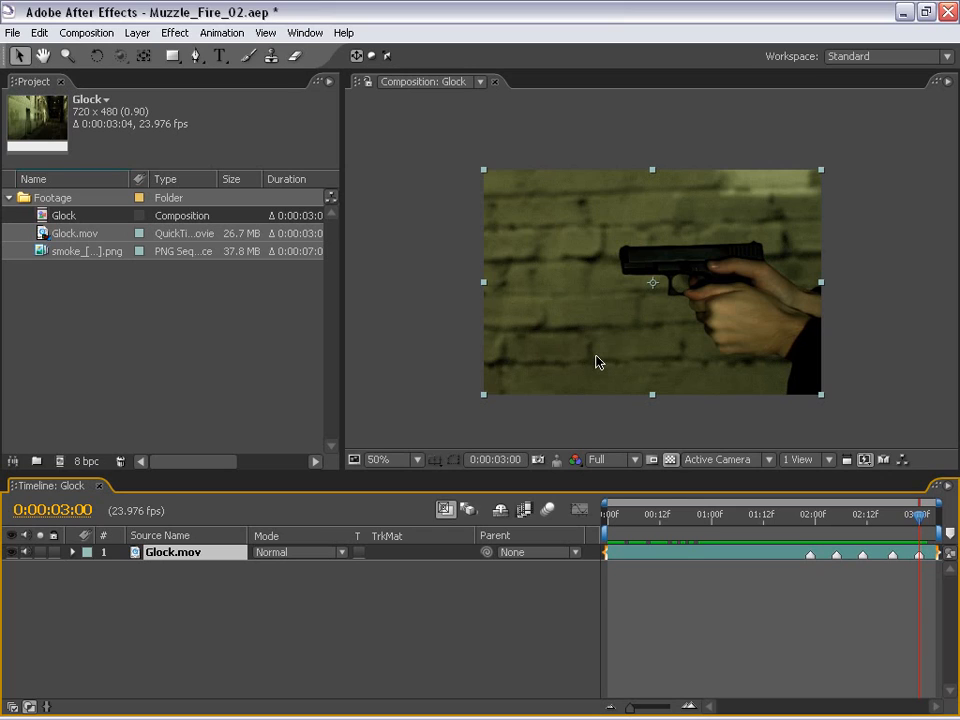
{"action": "mouse_move", "coordinate": [575, 322]}
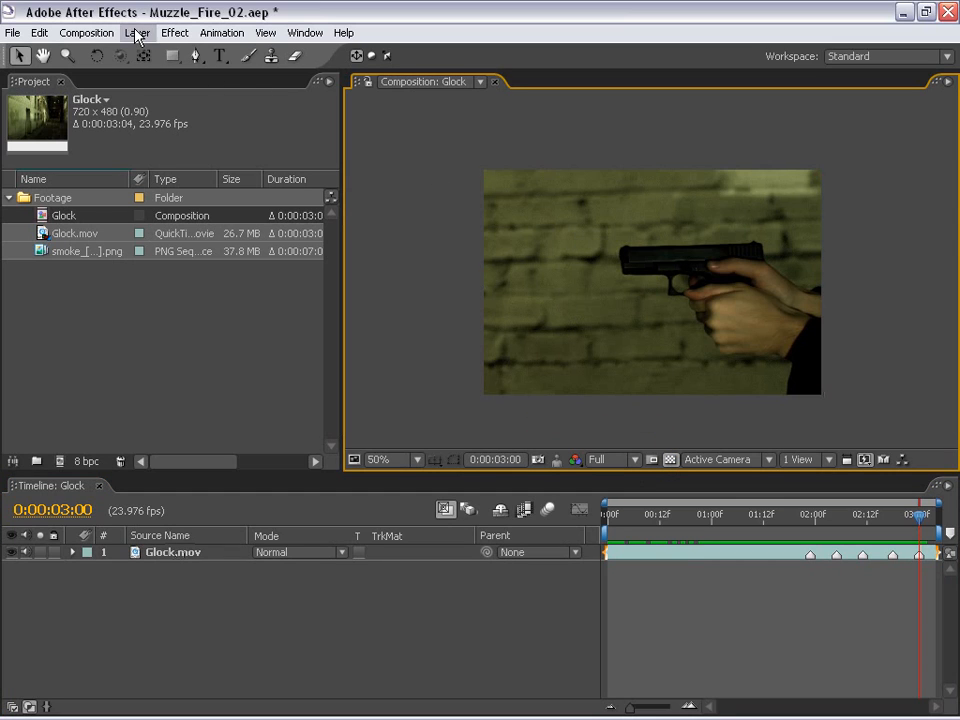
Step: Add a white solid at 50% opacity above the footage and rename it Fire
{"action": "left_click", "coordinate": [137, 32]}
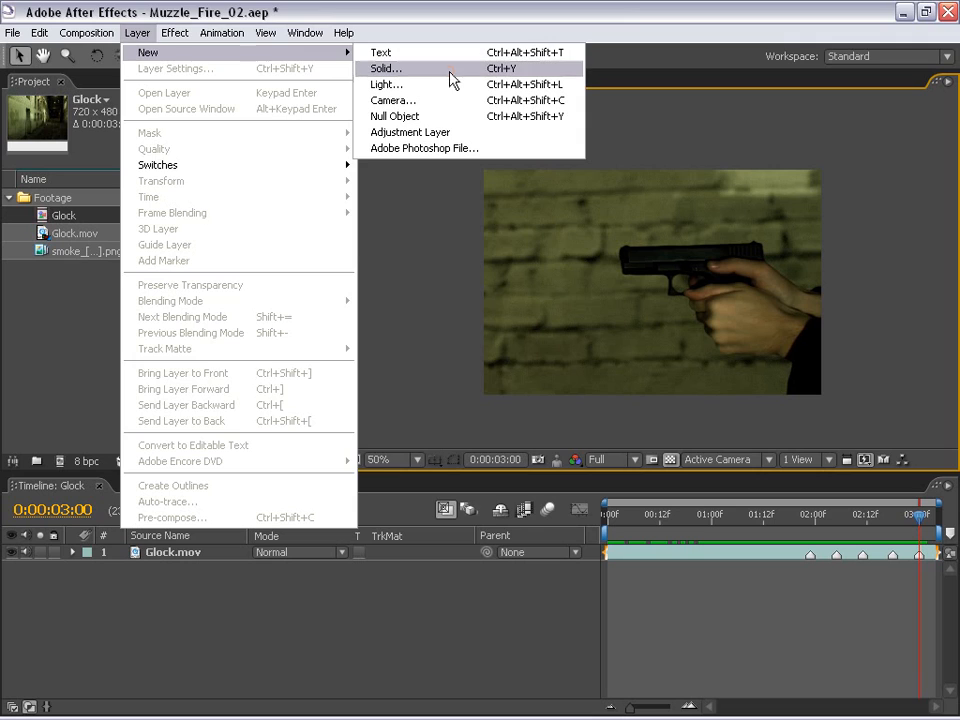
{"action": "left_click", "coordinate": [385, 68]}
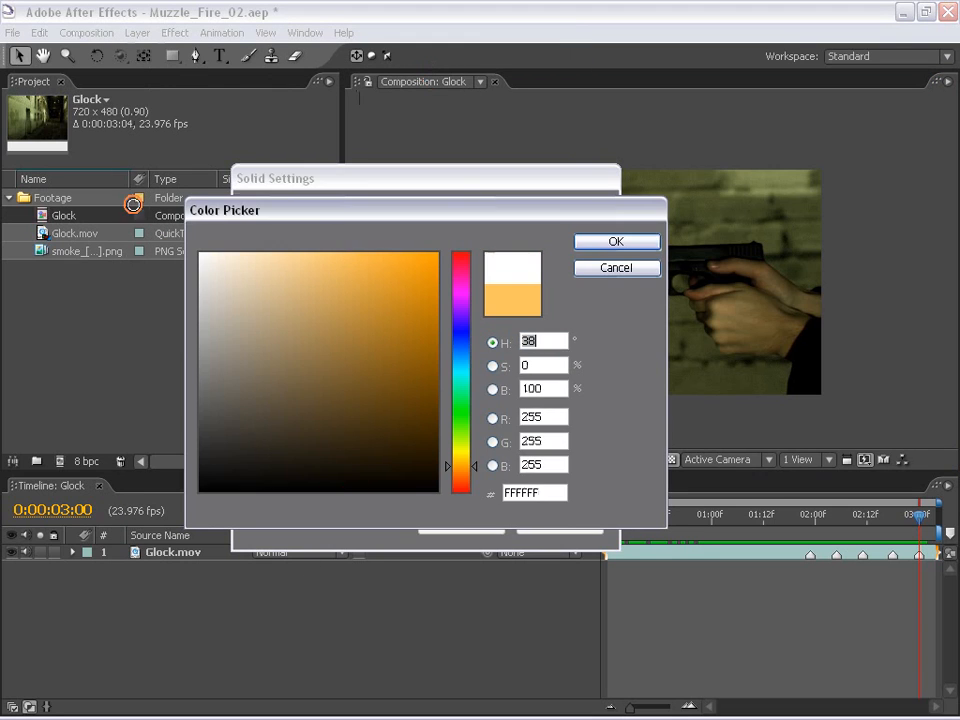
{"action": "left_click", "coordinate": [616, 241]}
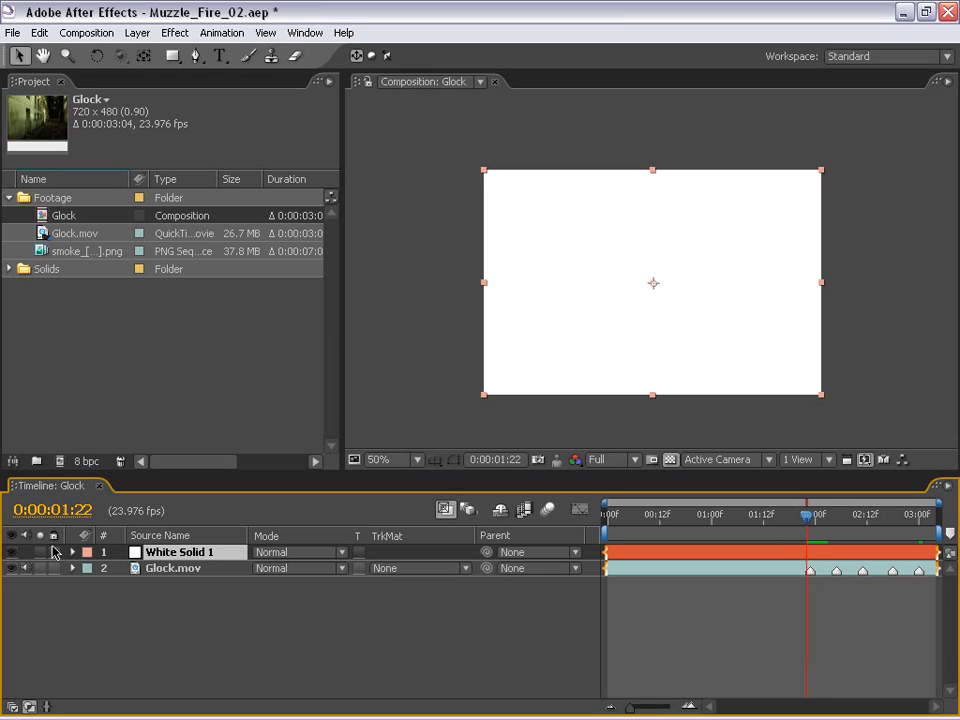
{"action": "left_click", "coordinate": [71, 552]}
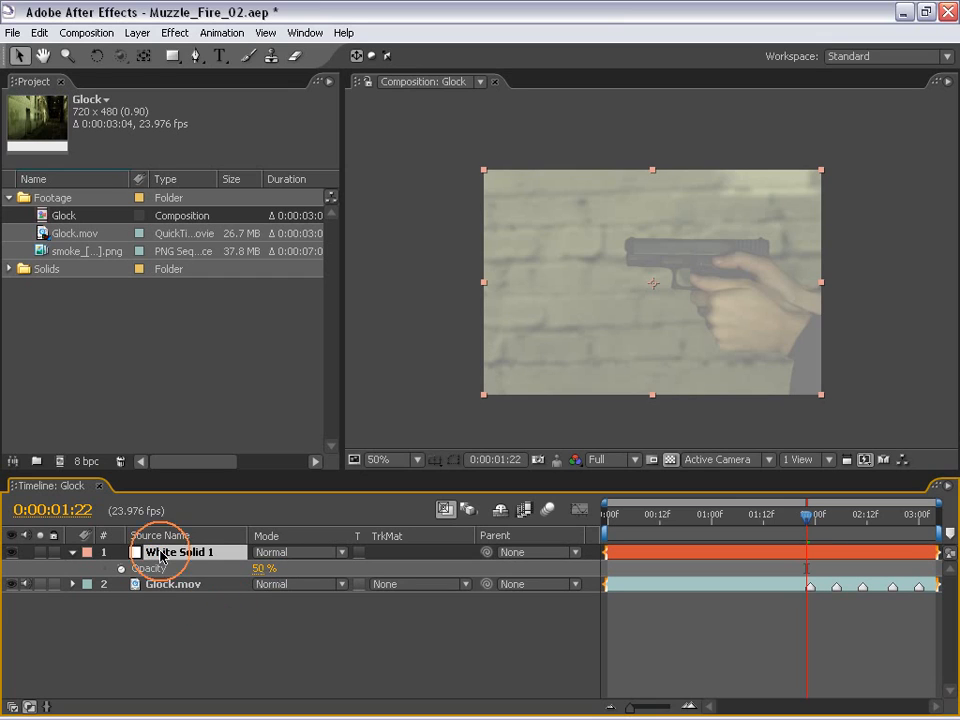
{"action": "double_click", "coordinate": [180, 552]}
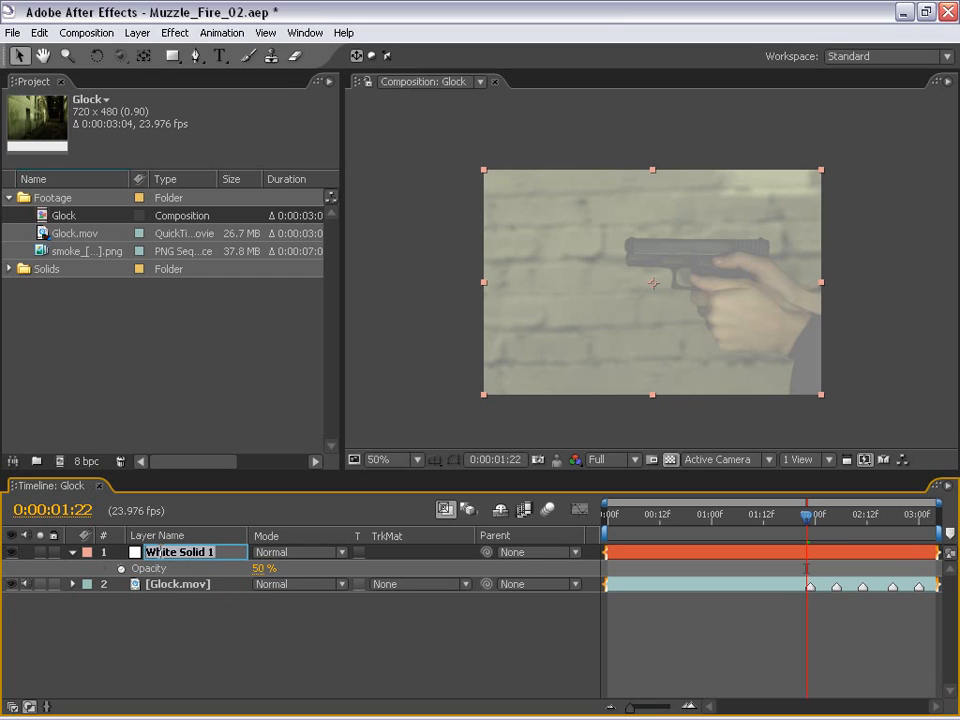
{"action": "type", "text": "Fire"}
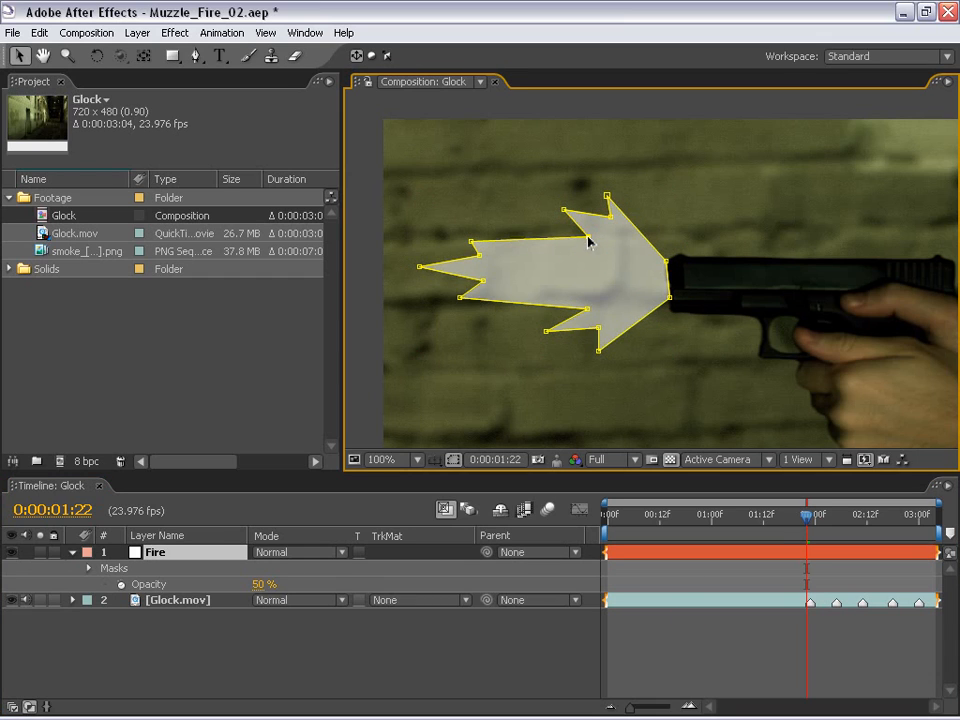
Step: Close the jagged muzzle-flash mask on Fire and restore its opacity to 100%
{"action": "left_click", "coordinate": [156, 552]}
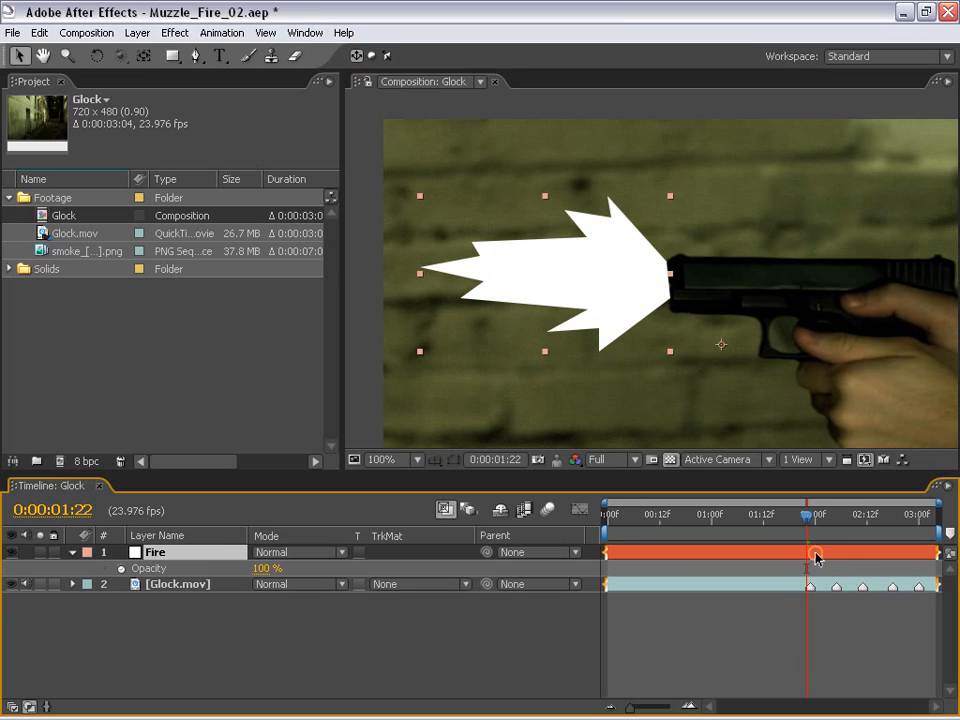
Step: Zoom the viewer in on the Fire layer's flash at the barrel
{"action": "left_click", "coordinate": [382, 459]}
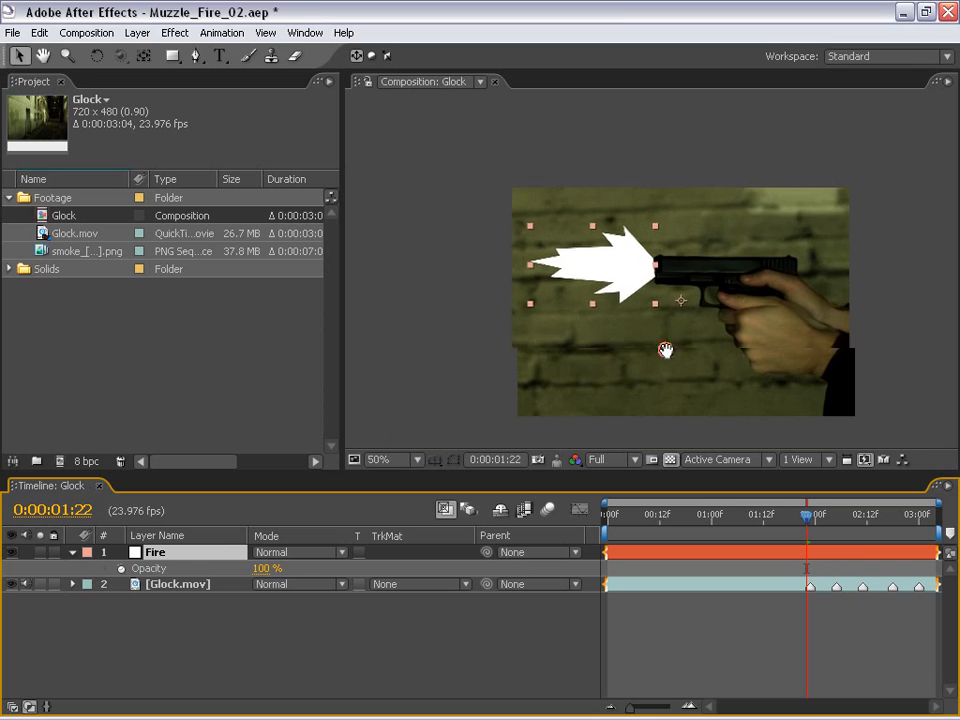
{"action": "left_click", "coordinate": [384, 459]}
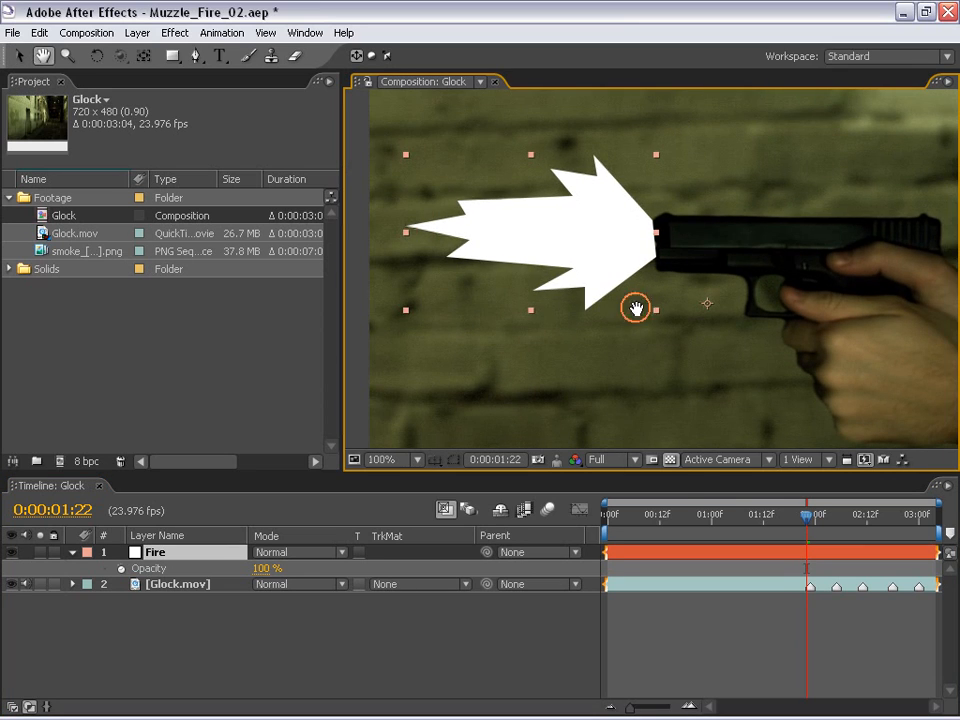
{"action": "mouse_move", "coordinate": [685, 497]}
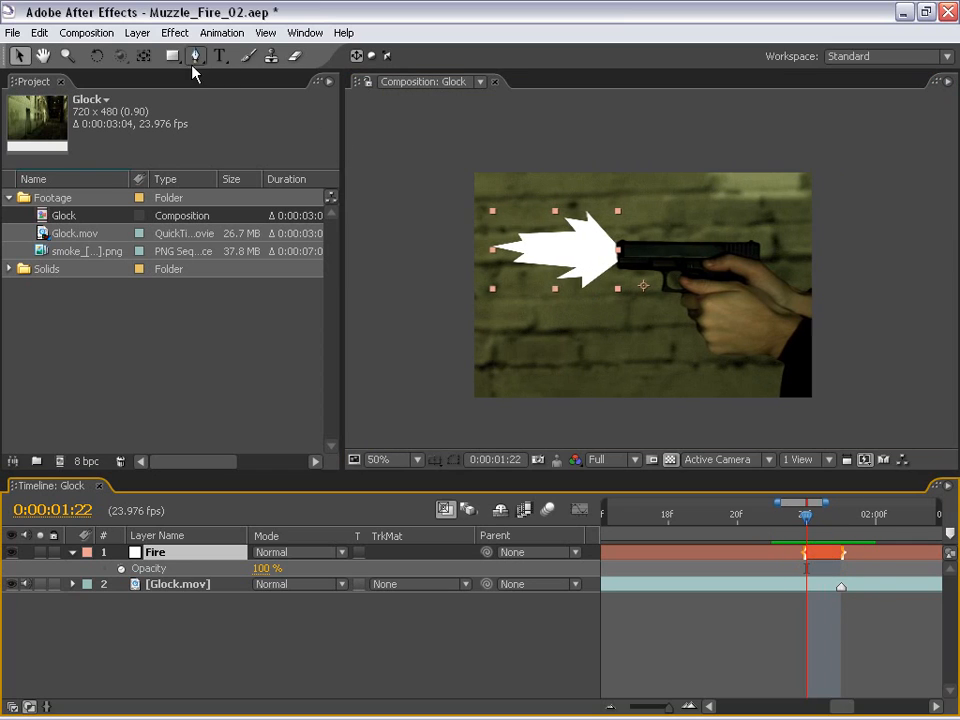
Step: Apply CC Radial Fast Blur to Fire and centre it on the barrel (416, 176)
{"action": "left_click", "coordinate": [174, 32]}
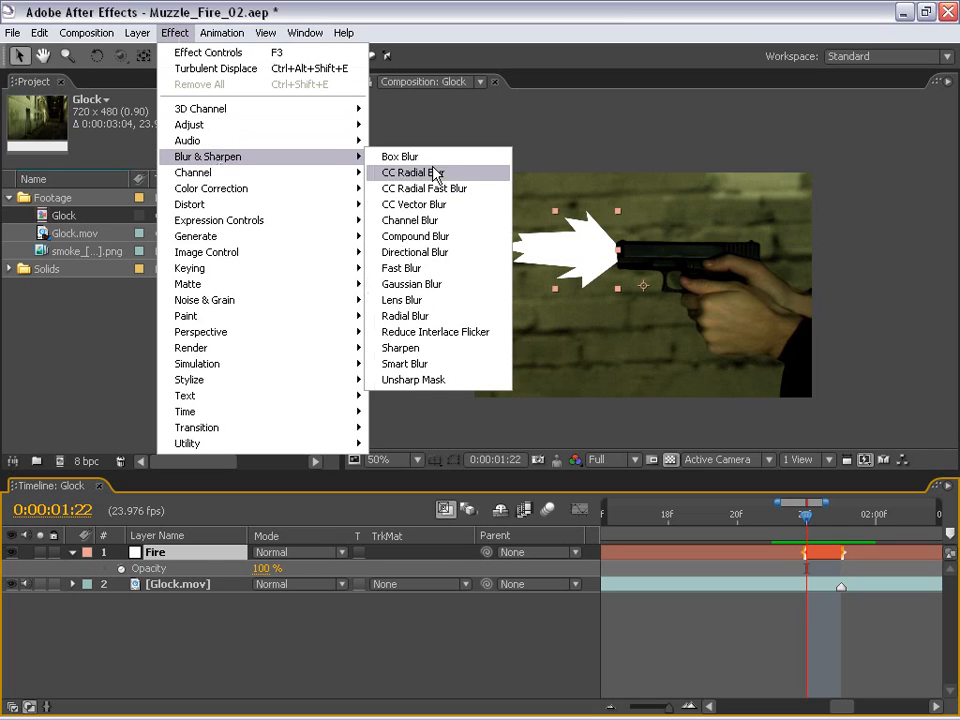
{"action": "left_click", "coordinate": [424, 188]}
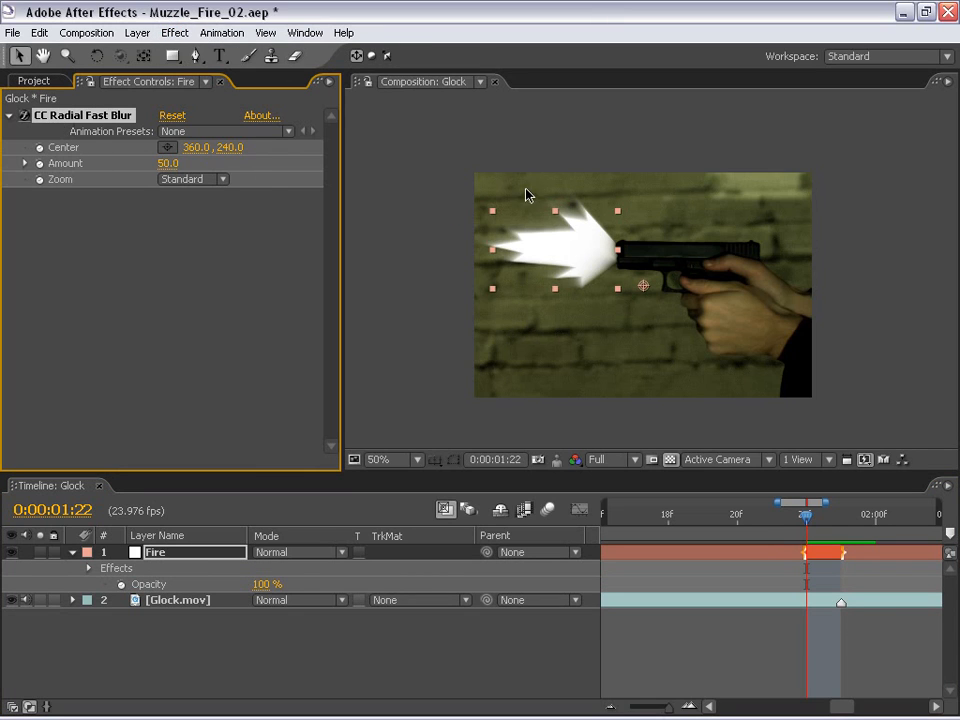
{"action": "left_click", "coordinate": [384, 459]}
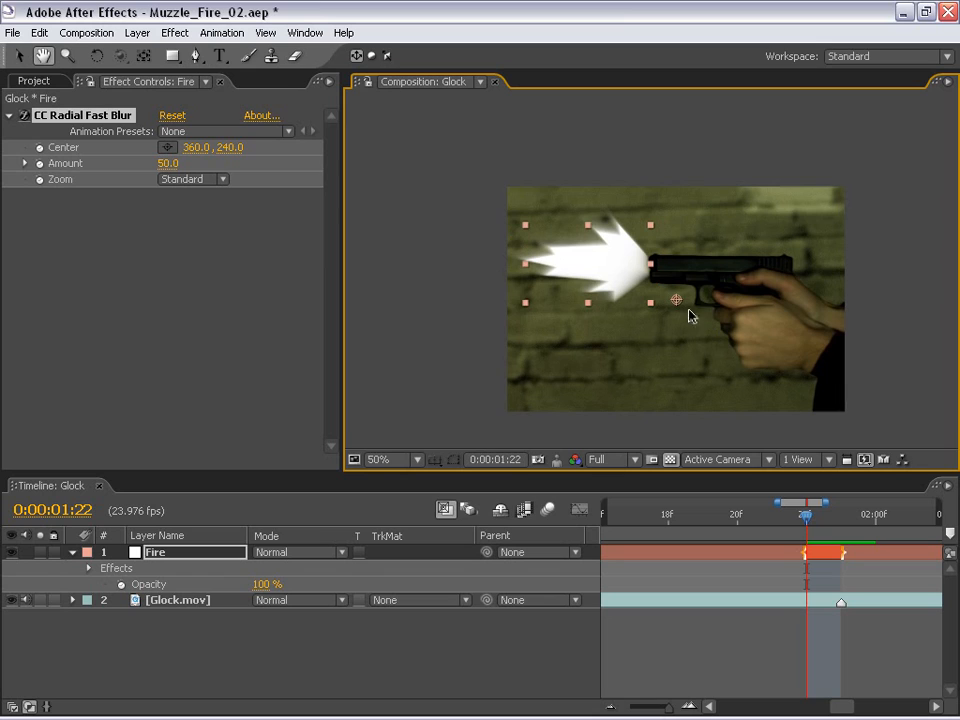
{"action": "left_click_drag", "start_coordinate": [675, 300], "coordinate": [685, 267]}
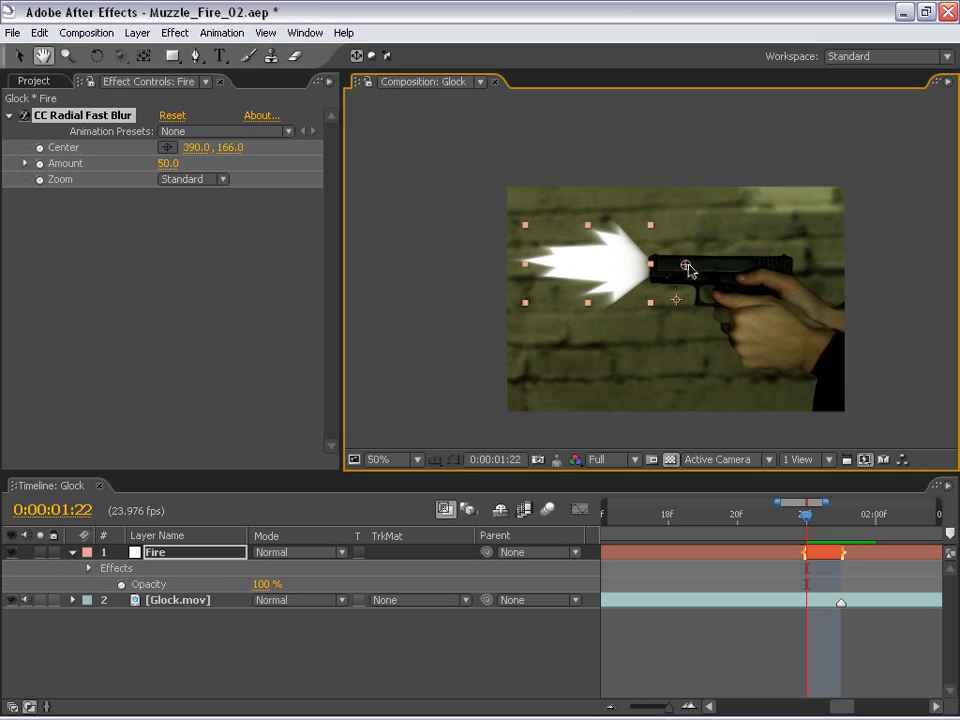
{"action": "left_click_drag", "start_coordinate": [683, 264], "coordinate": [702, 273]}
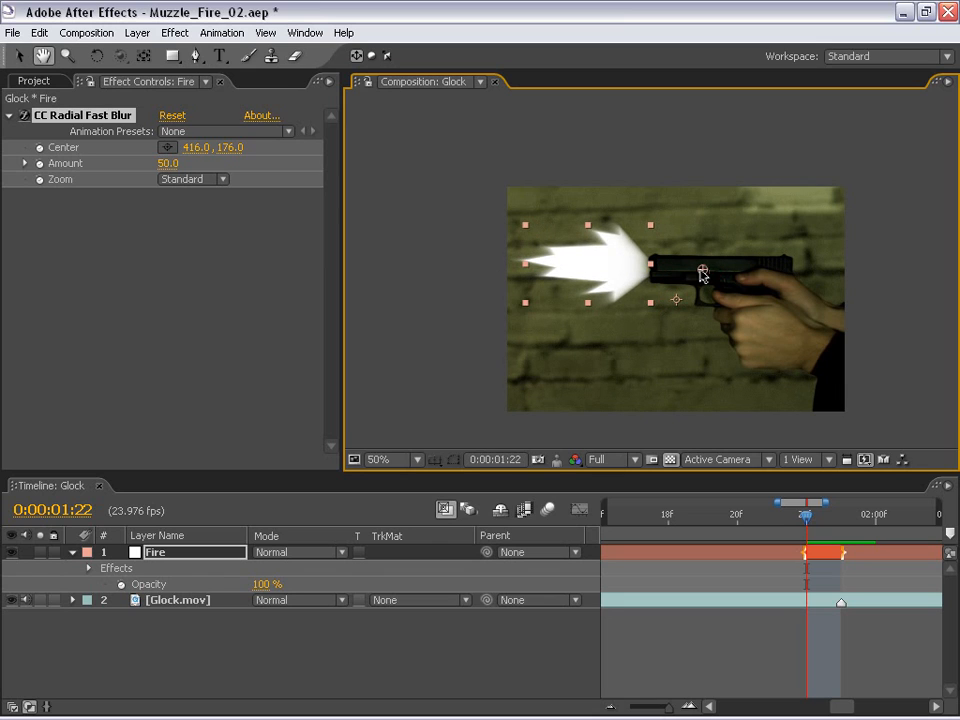
{"action": "left_click", "coordinate": [379, 459]}
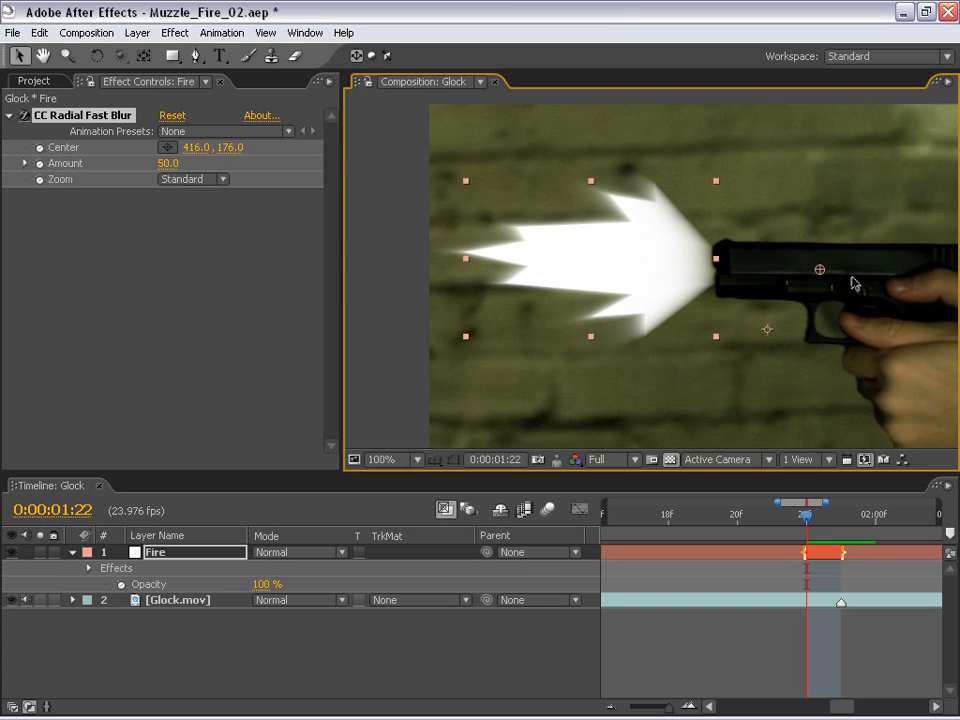
{"action": "left_click", "coordinate": [383, 459]}
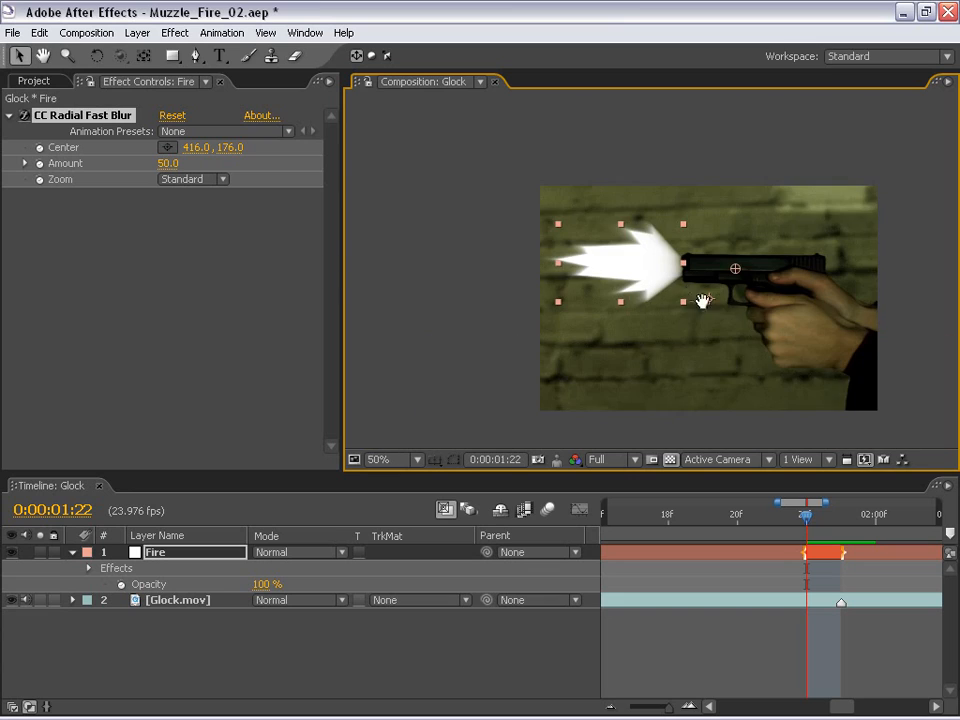
Step: Add Glow to Fire: Alpha Channel based, A & B Colors, composite On Top, intensity 2.0
{"action": "left_click", "coordinate": [175, 32]}
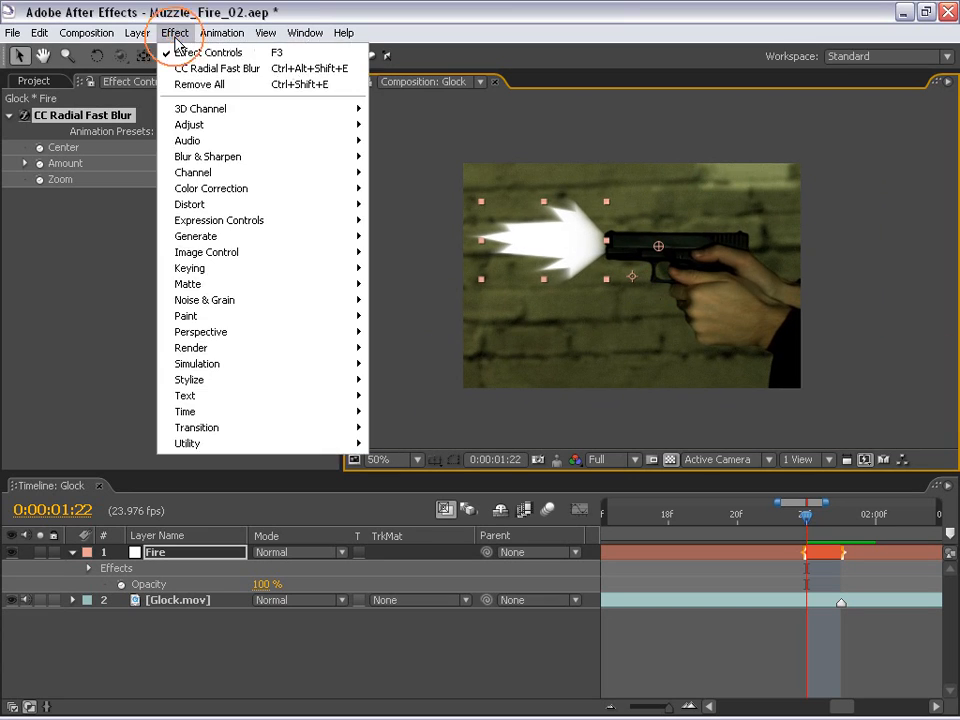
{"action": "left_click", "coordinate": [392, 507]}
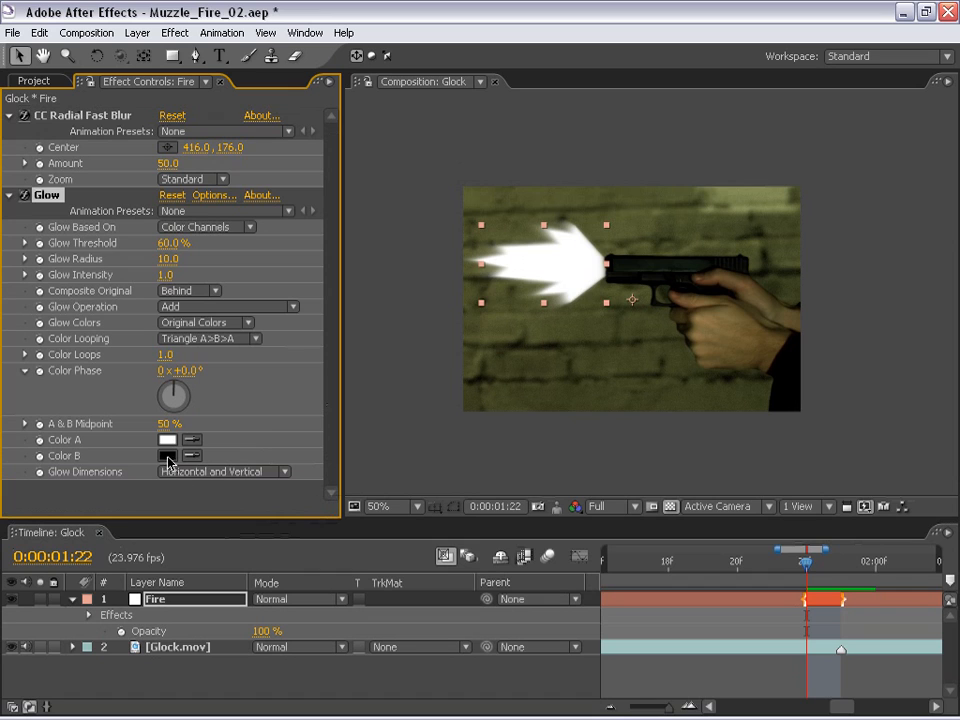
{"action": "left_click", "coordinate": [167, 456]}
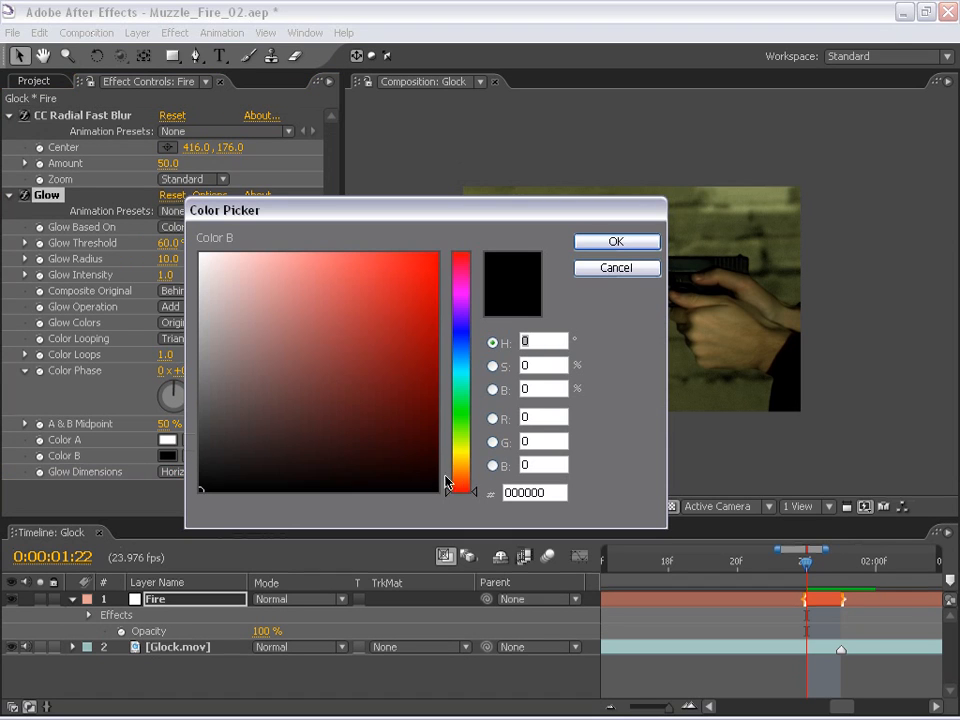
{"action": "left_click", "coordinate": [616, 241]}
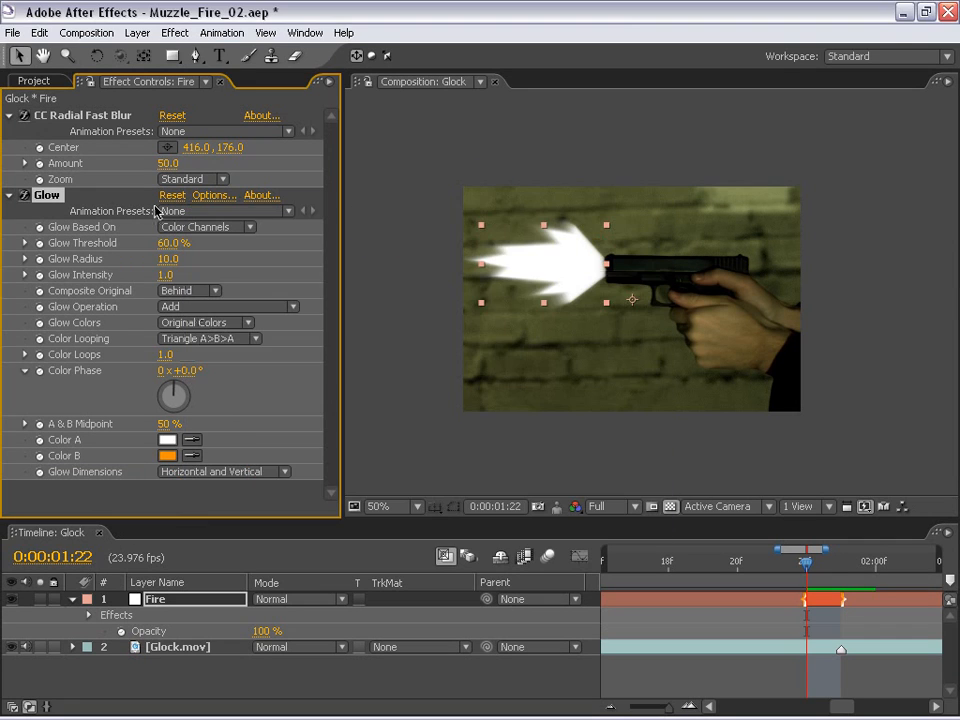
{"action": "left_click", "coordinate": [205, 227]}
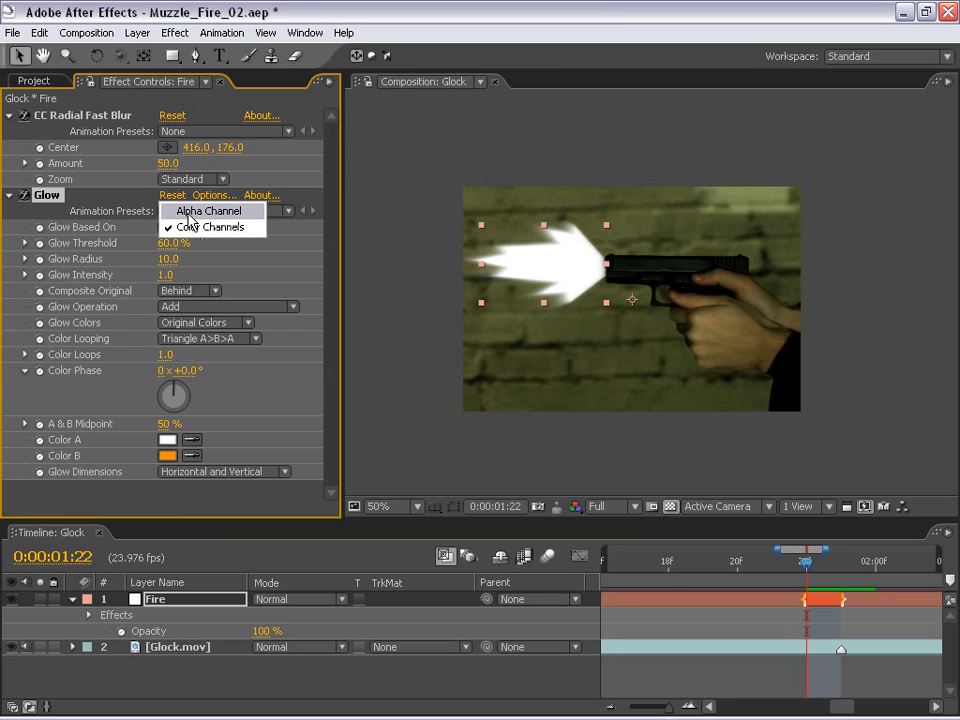
{"action": "left_click", "coordinate": [207, 211]}
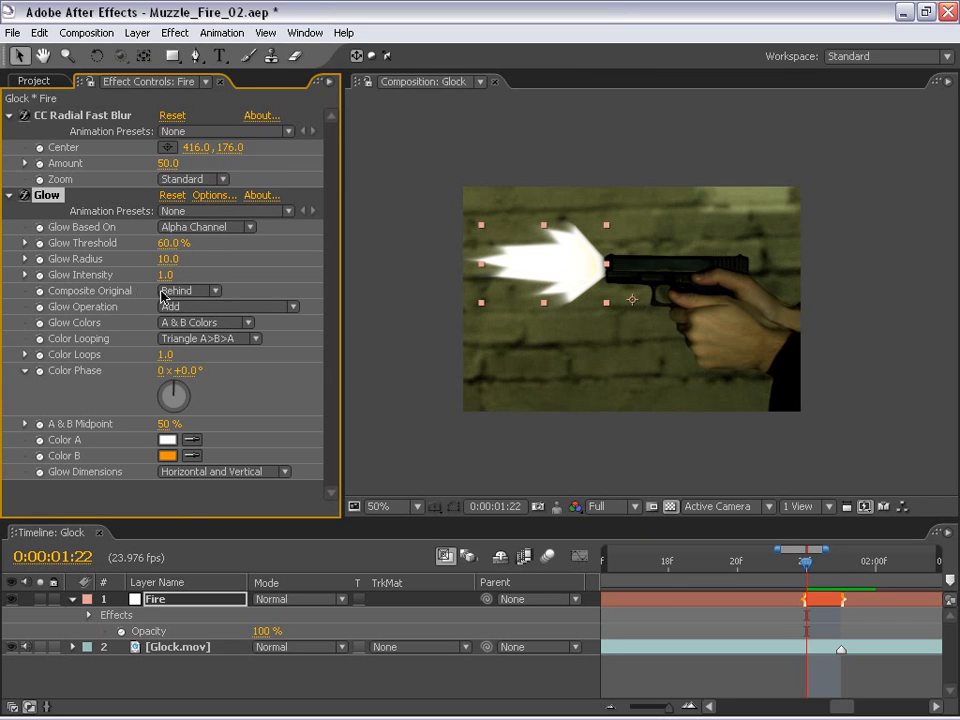
{"action": "left_click", "coordinate": [185, 290]}
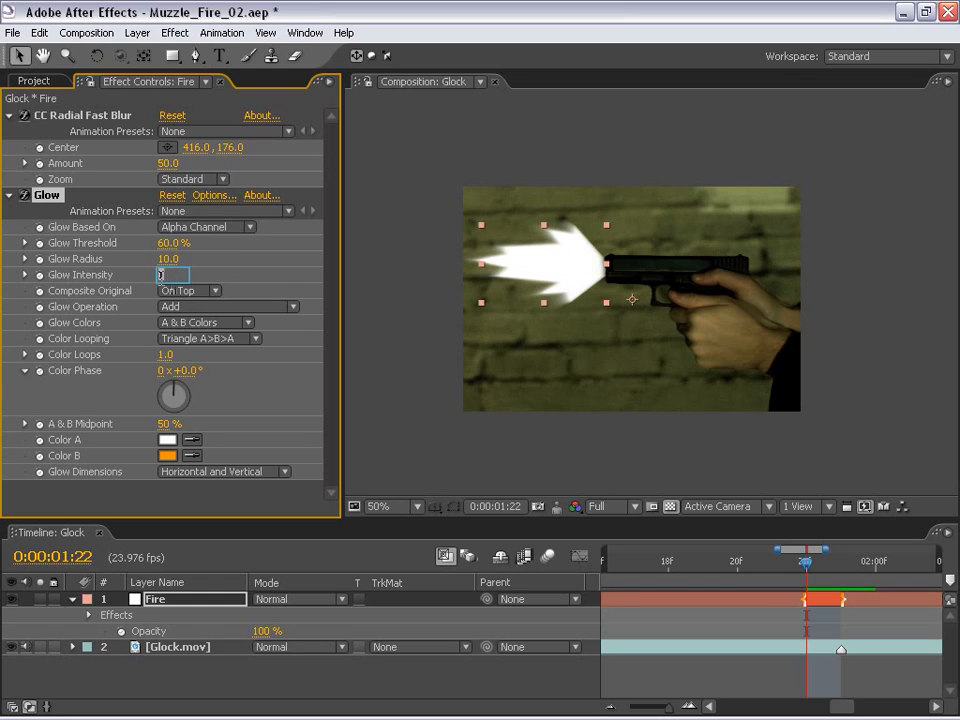
{"action": "type", "text": "2.0"}
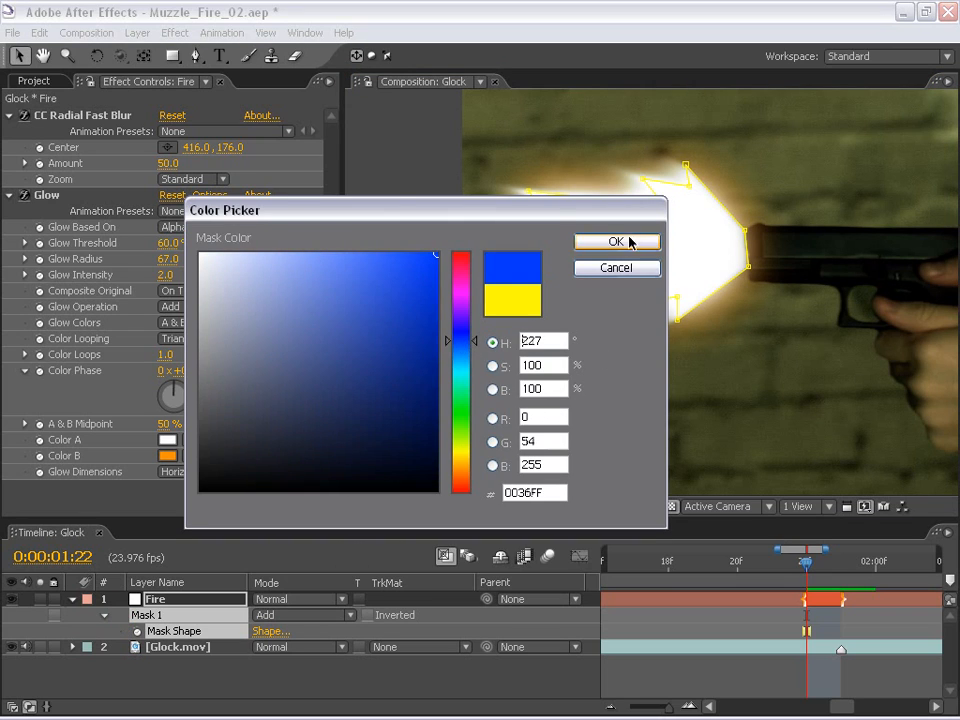
Step: Raise the Glow Radius to 67 and set the Fire mask colour to blue
{"action": "left_click", "coordinate": [616, 242]}
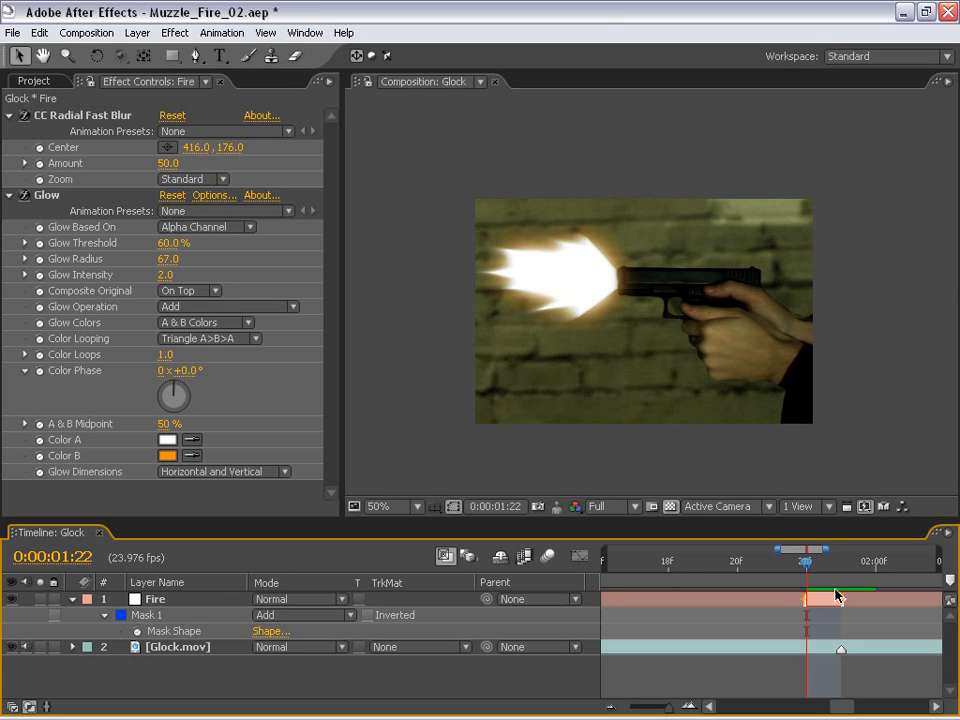
Step: Apply Turbulent Displace to Fire with Amount 30, Size 10 and Complexity 6
{"action": "left_click", "coordinate": [174, 32]}
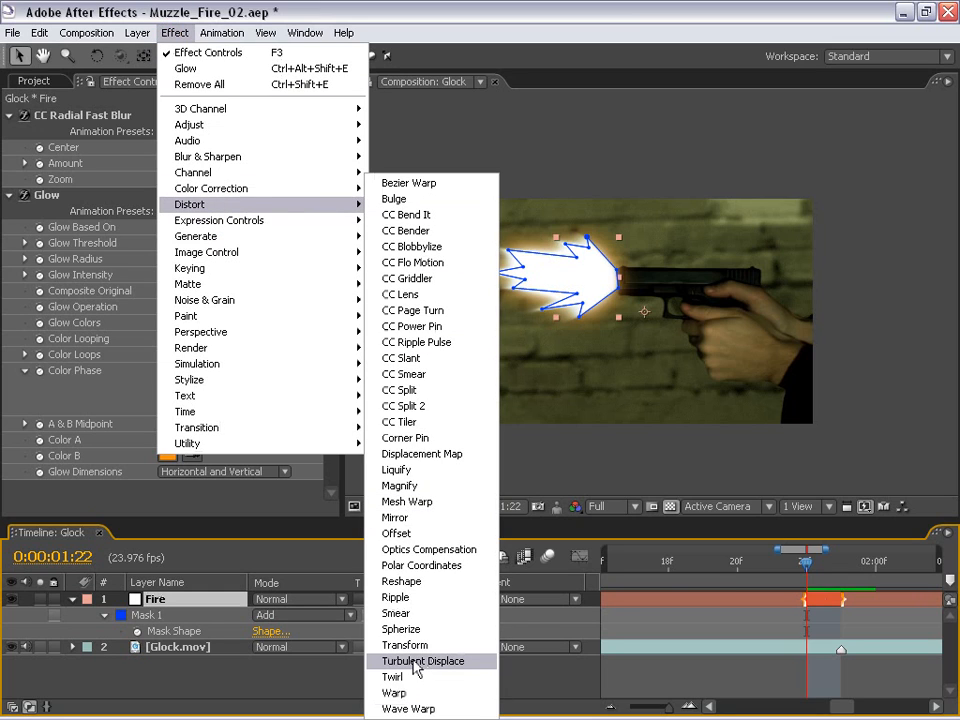
{"action": "left_click", "coordinate": [422, 661]}
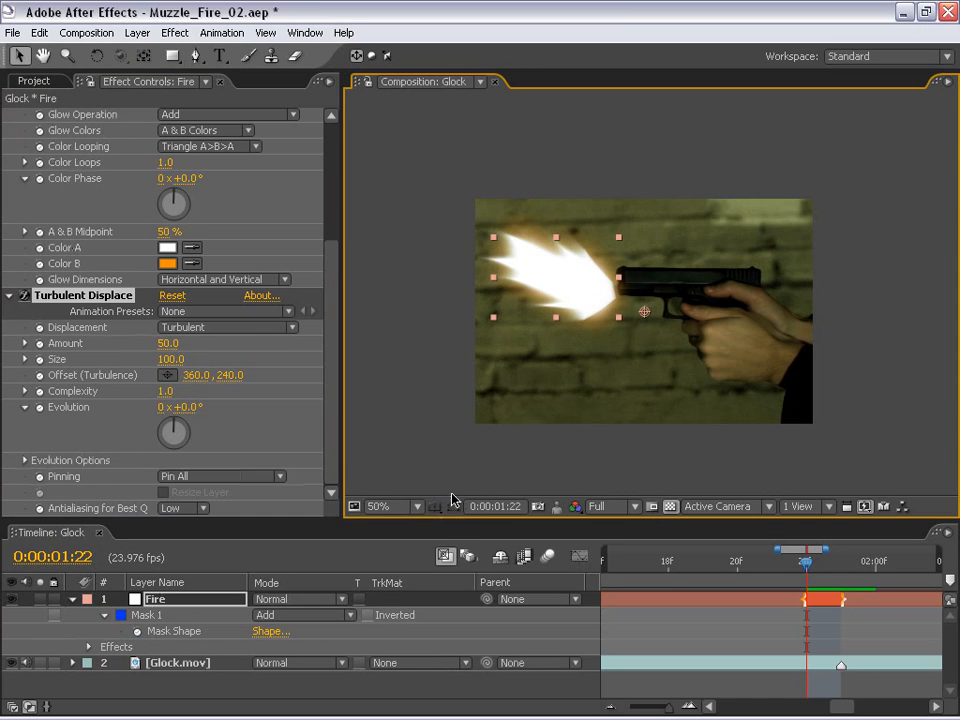
{"action": "left_click", "coordinate": [378, 506]}
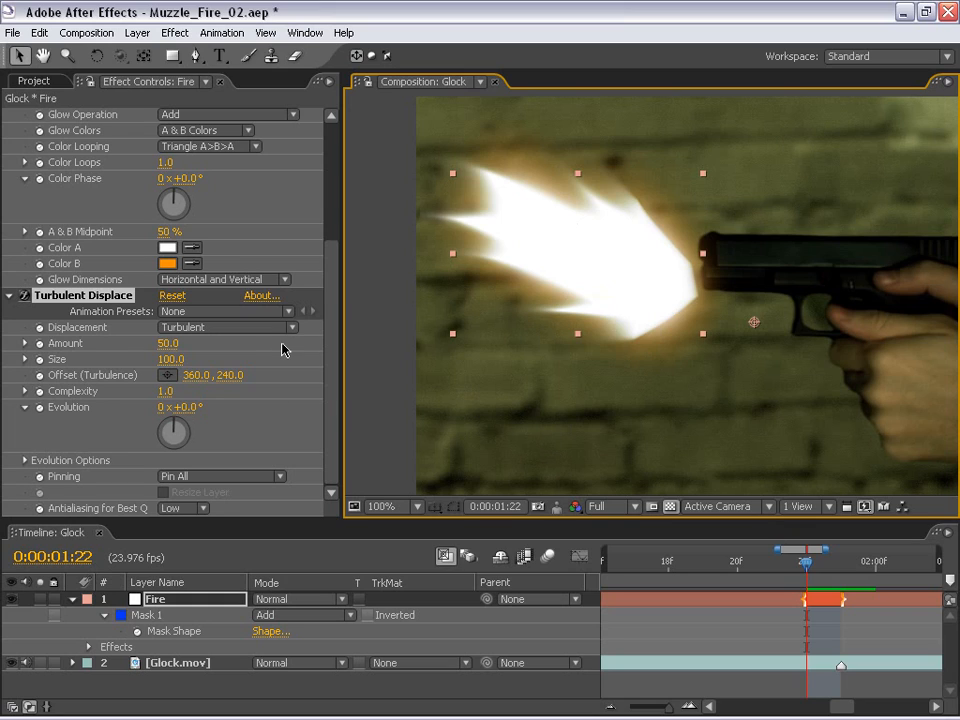
{"action": "mouse_move", "coordinate": [135, 341]}
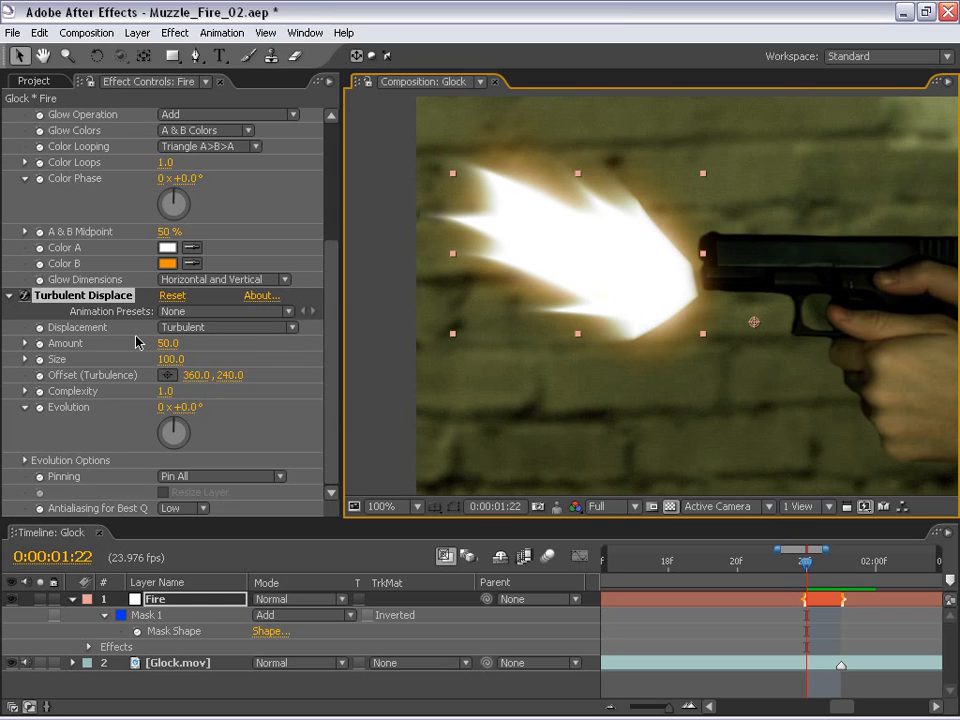
{"action": "mouse_move", "coordinate": [267, 321]}
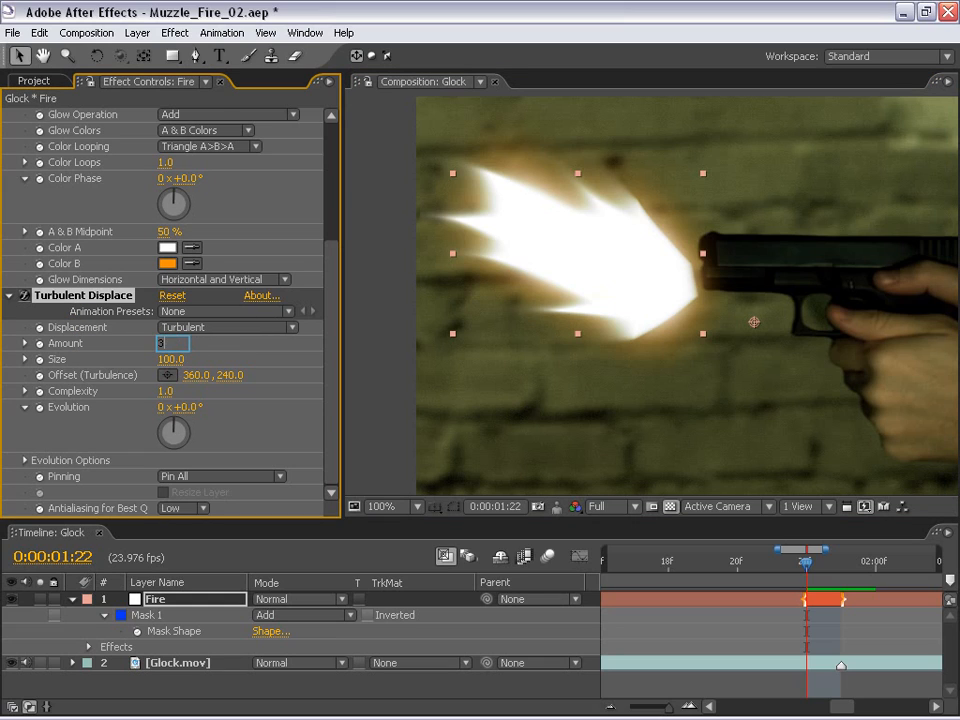
{"action": "type", "text": "30.0"}
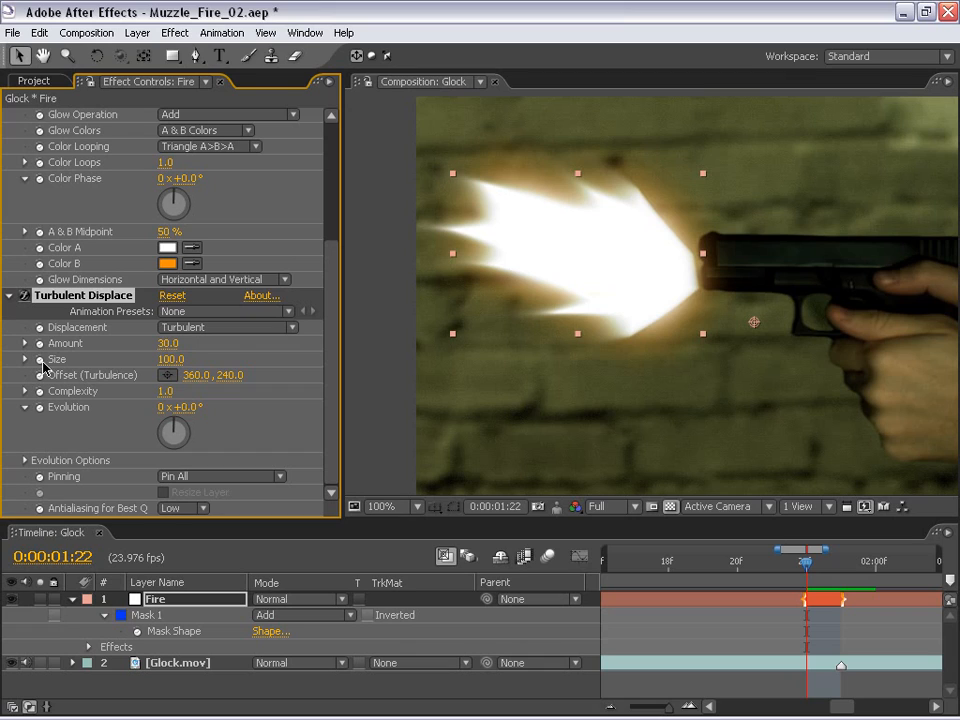
{"action": "double_click", "coordinate": [170, 358]}
{"action": "type", "text": "10"}
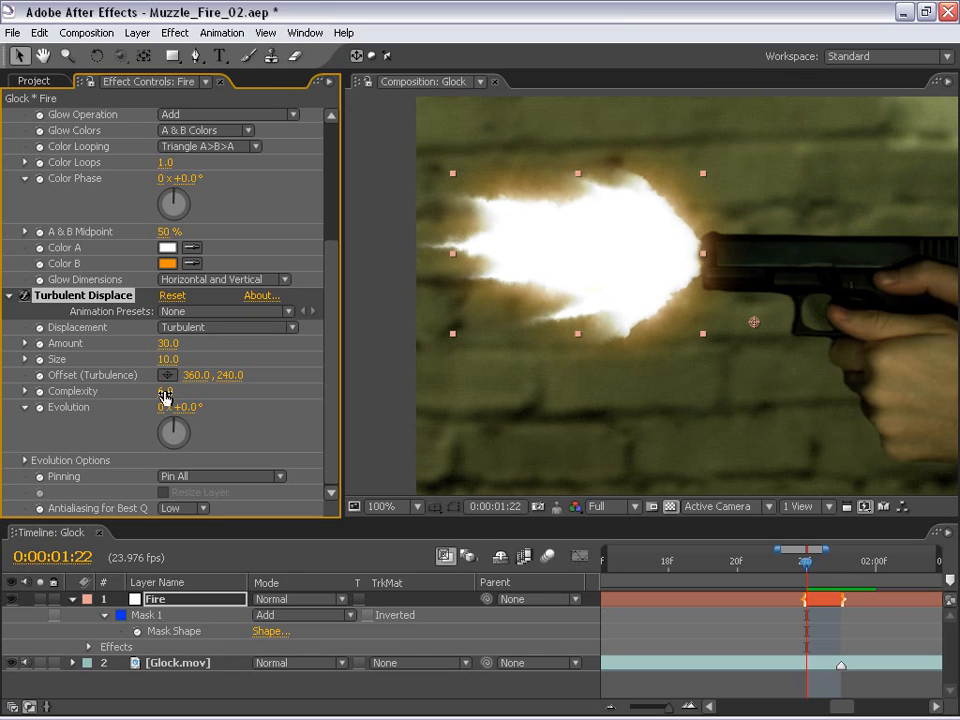
{"action": "left_click_drag", "start_coordinate": [165, 391], "coordinate": [168, 391]}
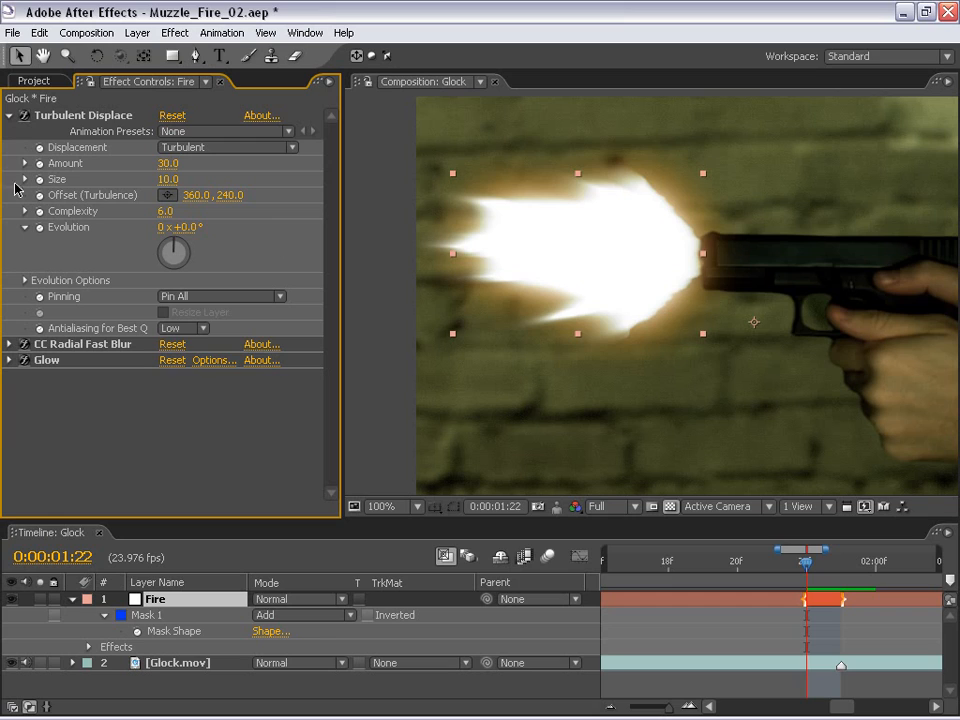
Step: Duplicate Turbulent Displace below Glow and set the copy to Amount 26, Size 6
{"action": "left_click", "coordinate": [8, 115]}
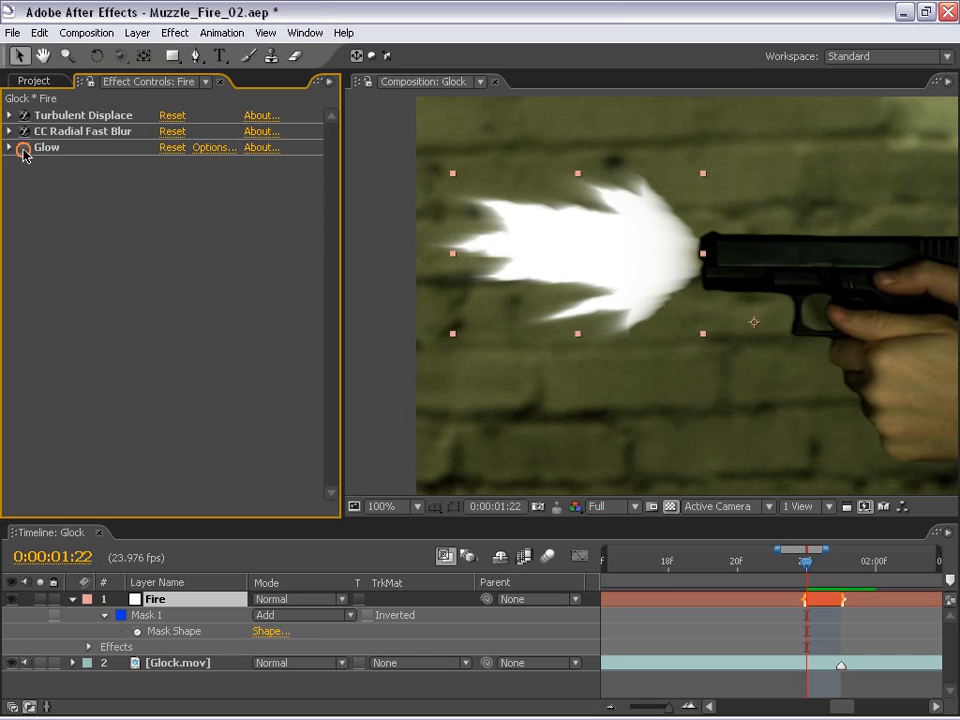
{"action": "left_click", "coordinate": [10, 147]}
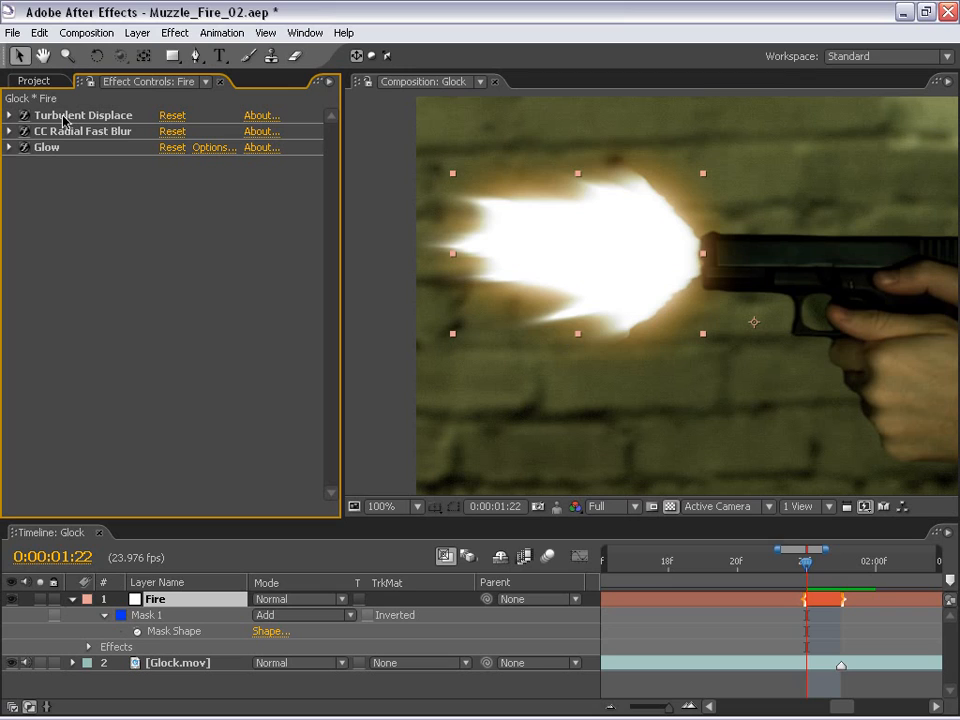
{"action": "left_click", "coordinate": [82, 115]}
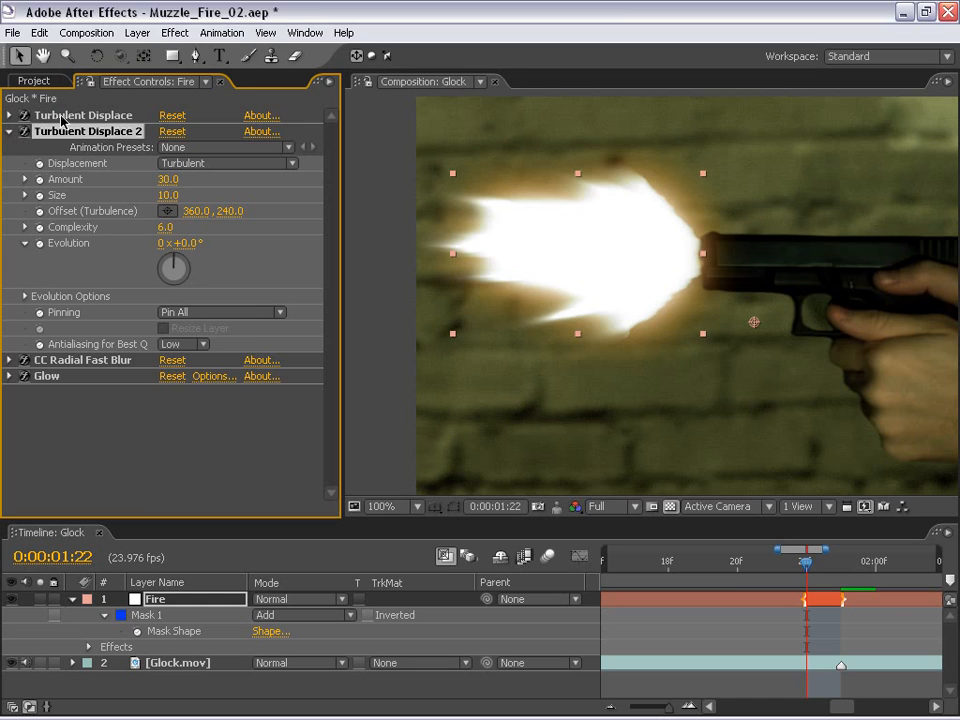
{"action": "left_click", "coordinate": [9, 131]}
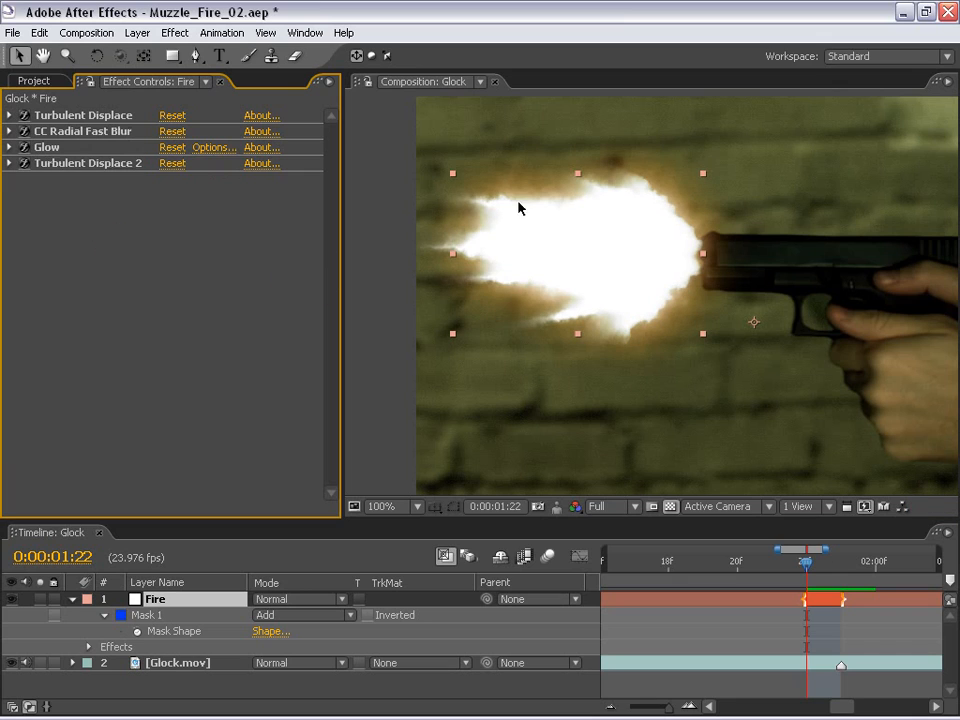
{"action": "left_click", "coordinate": [10, 162]}
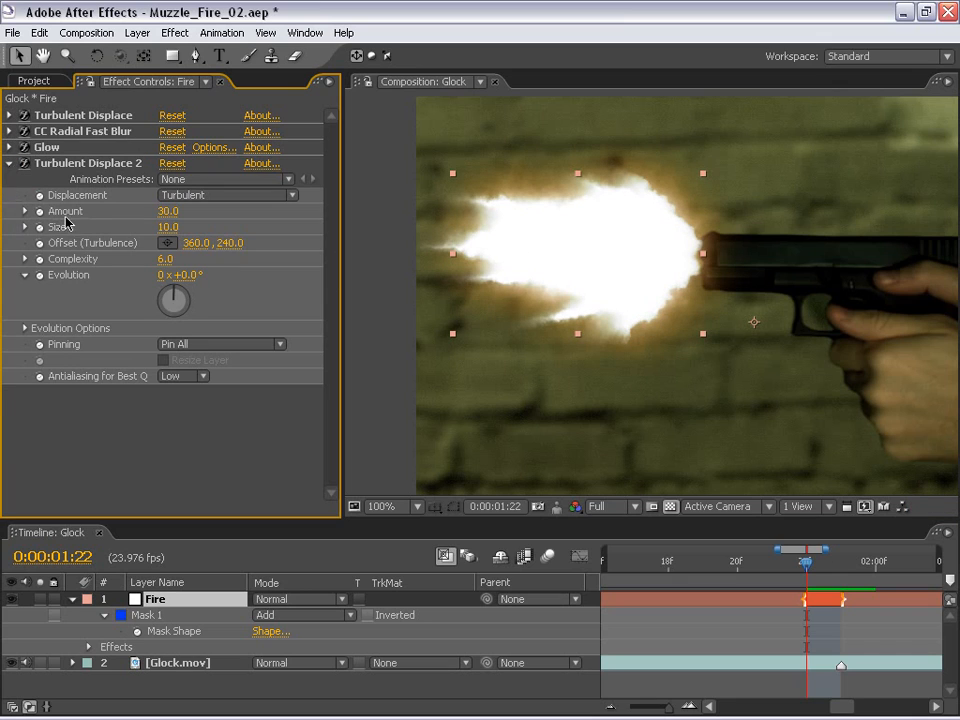
{"action": "double_click", "coordinate": [168, 211]}
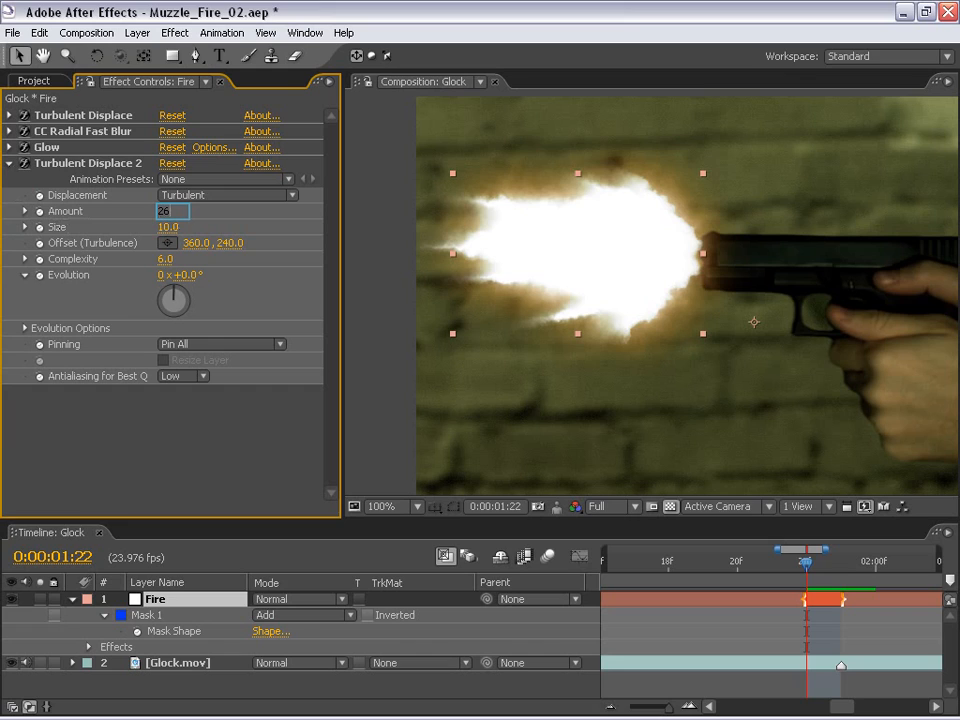
{"action": "key", "text": "enter"}
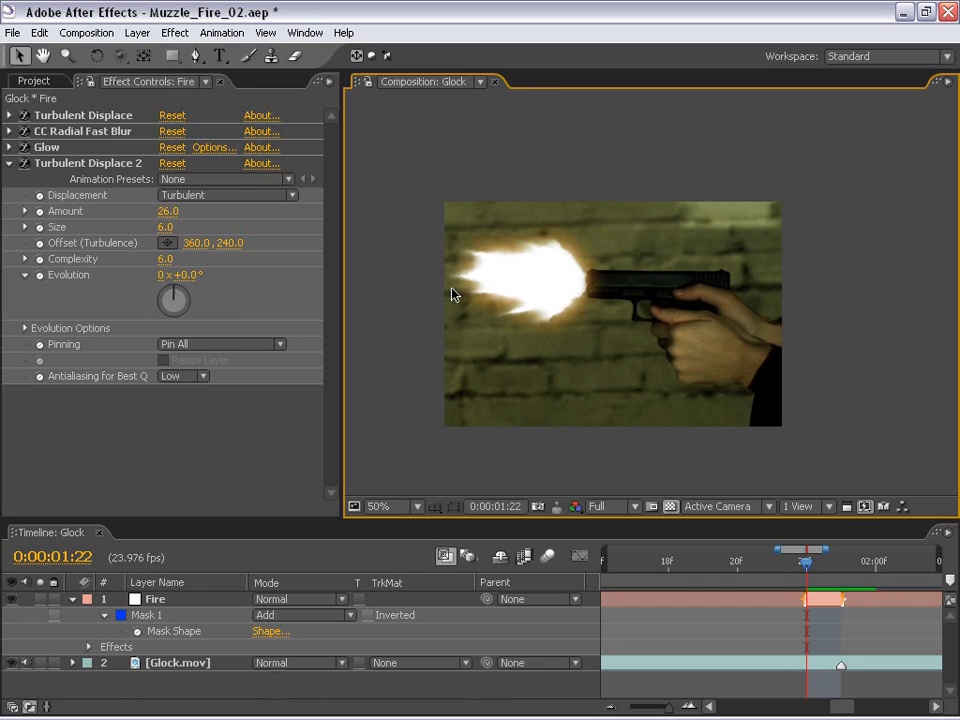
{"action": "mouse_move", "coordinate": [612, 430]}
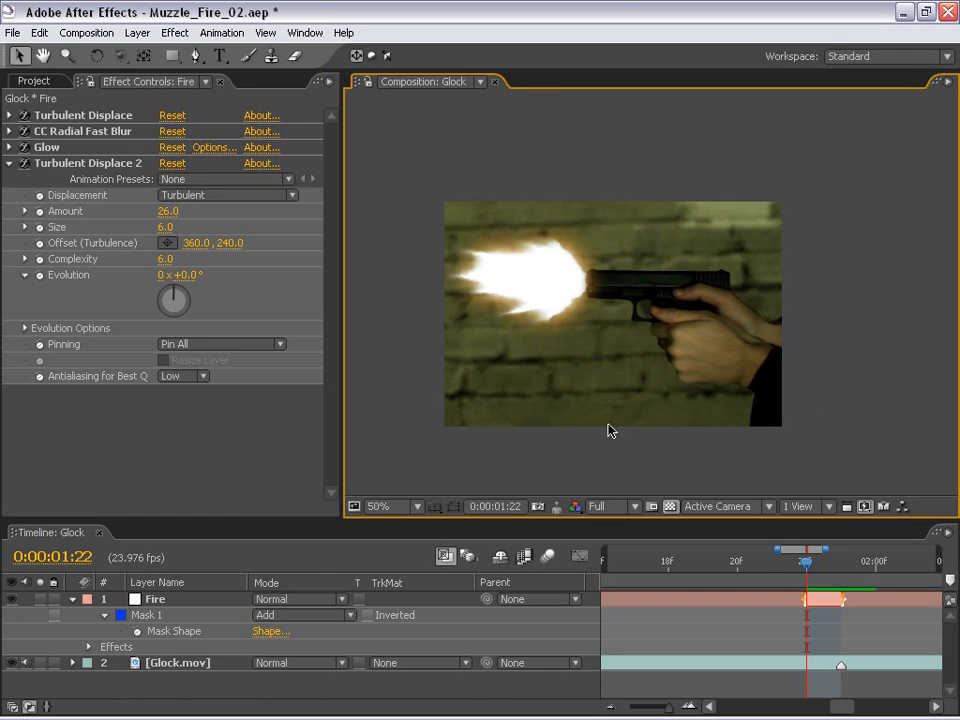
Step: Show the Fire mask properties and test Mask Expansion, leaving it at 0 pixels
{"action": "left_click", "coordinate": [155, 599]}
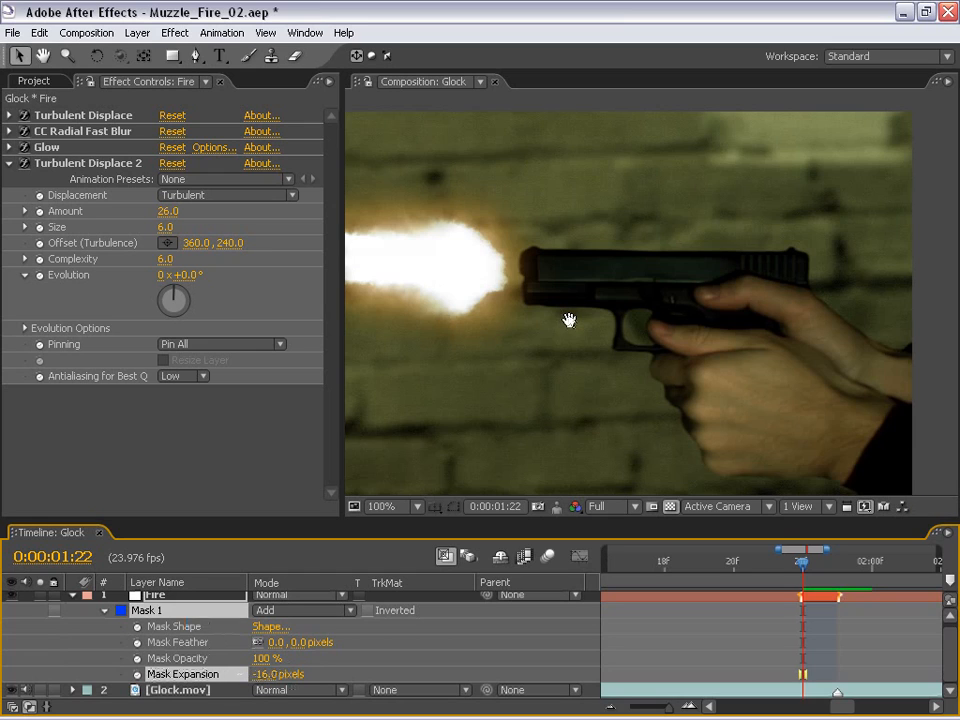
{"action": "left_click", "coordinate": [394, 506]}
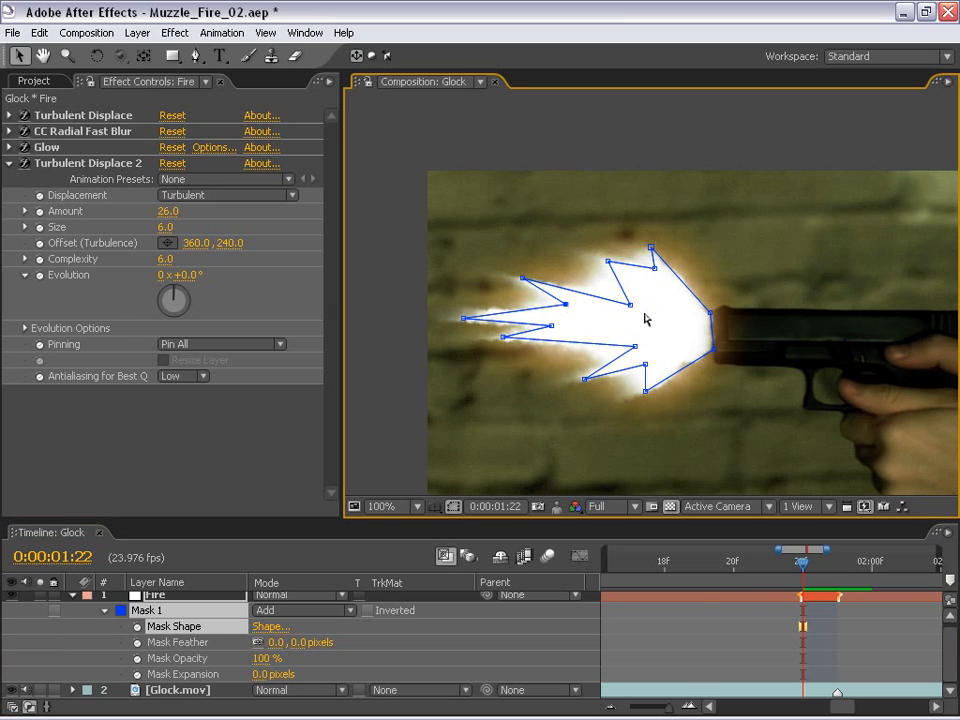
{"action": "mouse_move", "coordinate": [630, 312]}
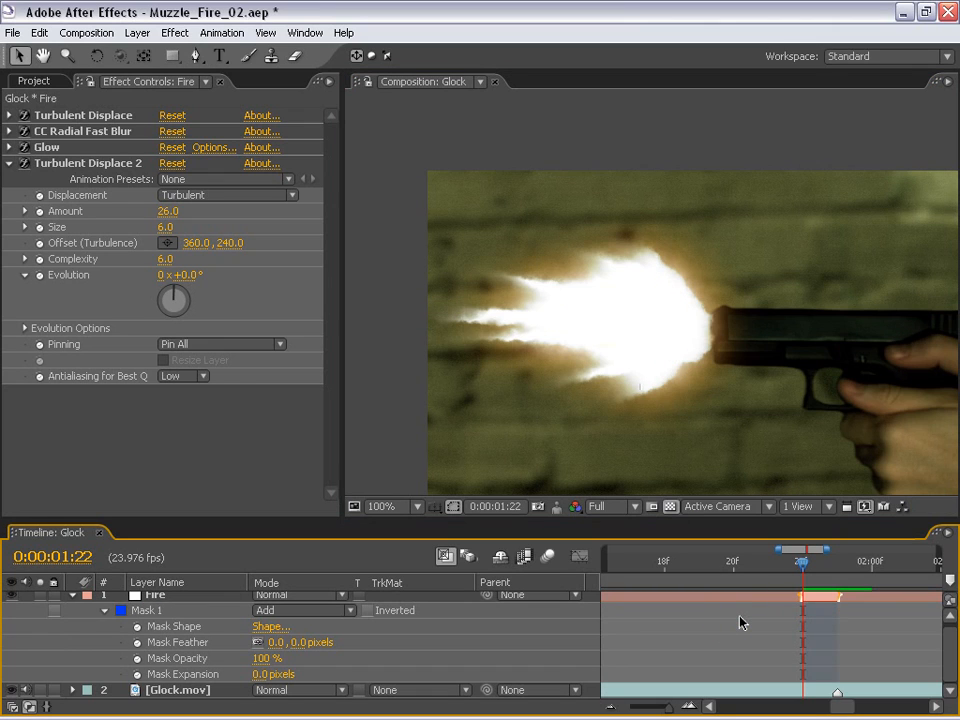
Step: Zoom the viewer to half size and return to the muzzle-flash frame at 0:00:01:23
{"action": "left_click", "coordinate": [383, 506]}
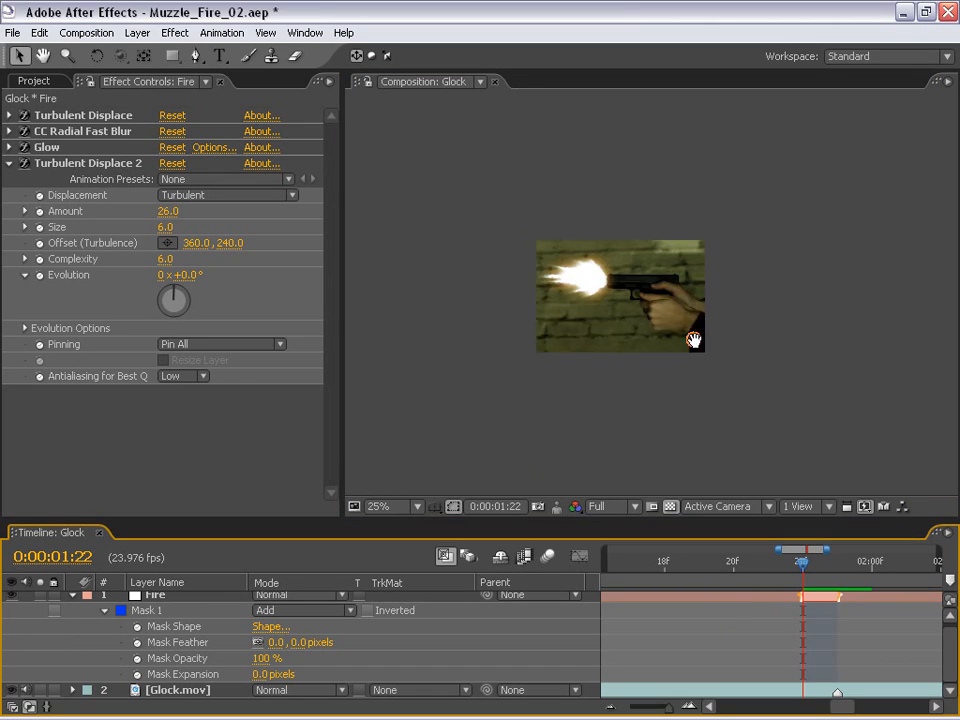
{"action": "left_click", "coordinate": [378, 505]}
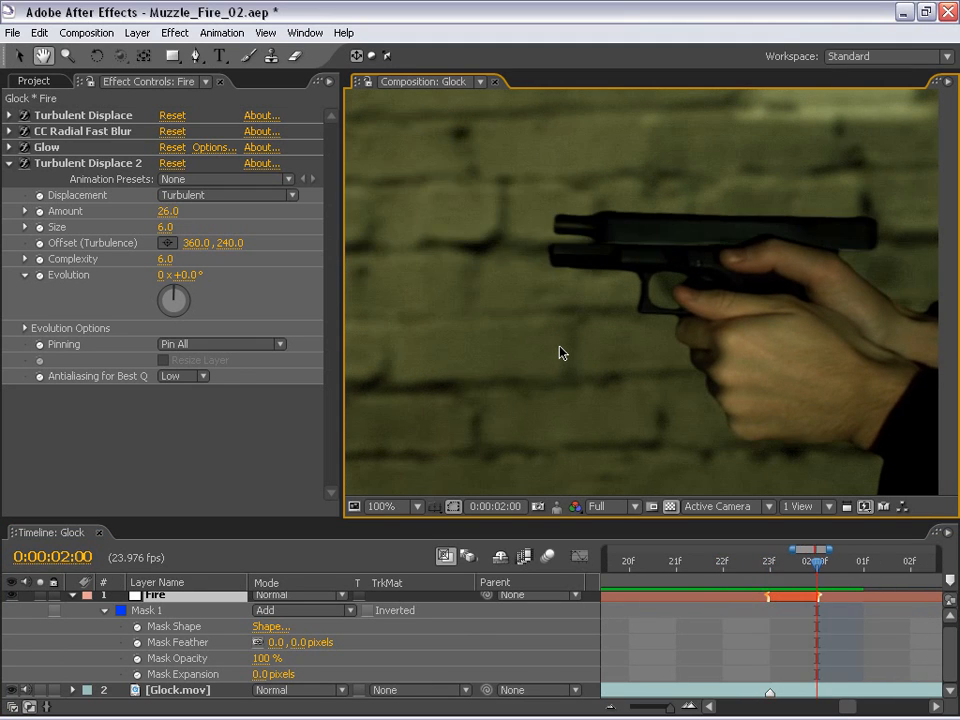
{"action": "mouse_move", "coordinate": [595, 224]}
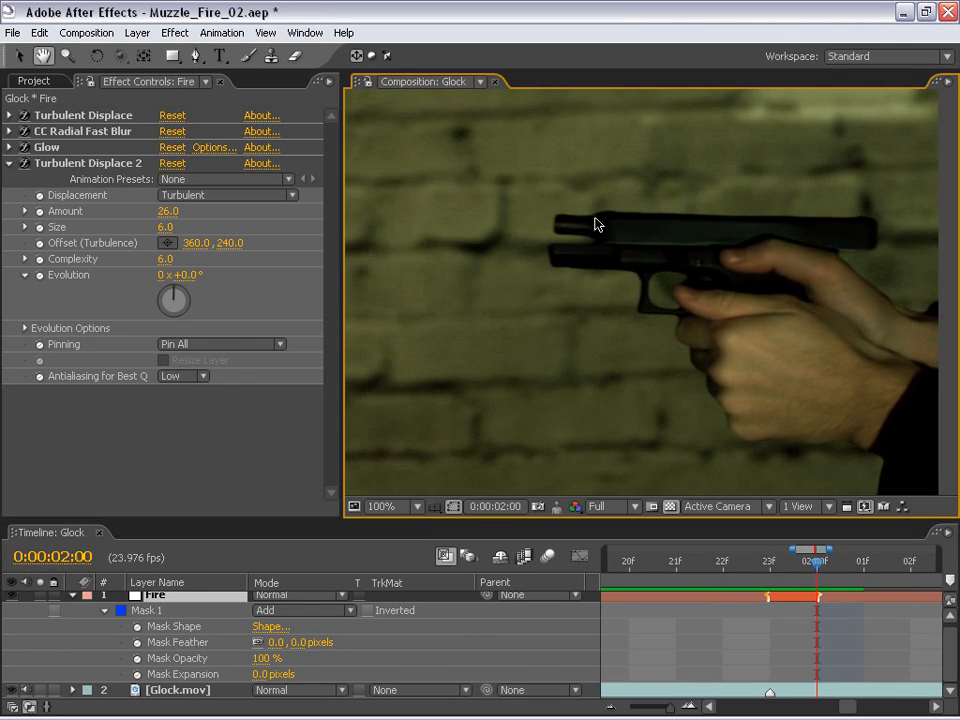
{"action": "left_click", "coordinate": [393, 505]}
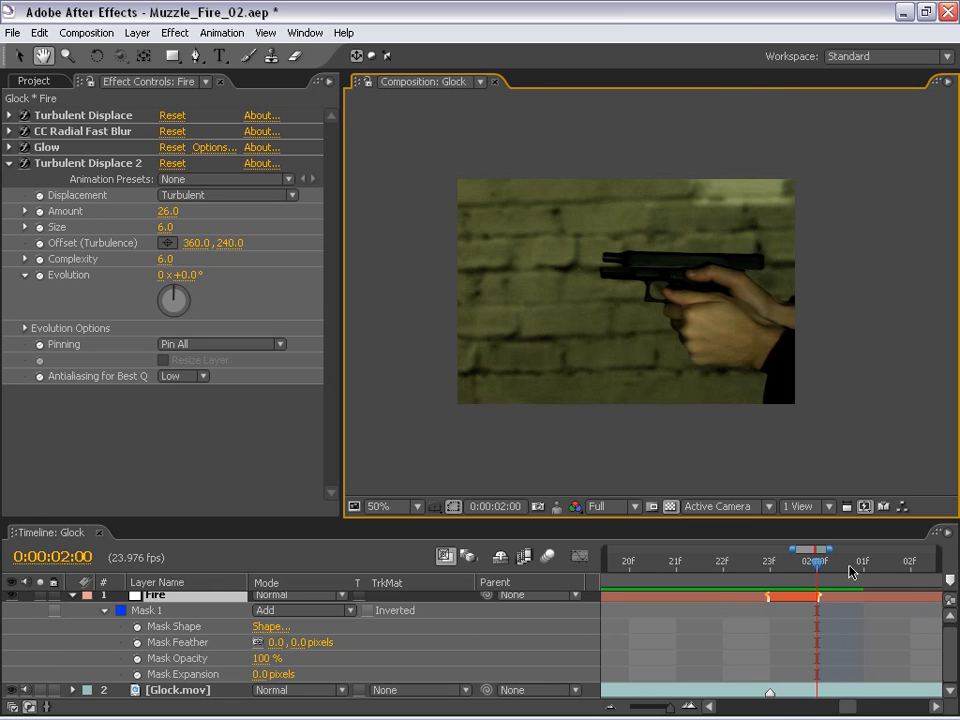
{"action": "left_click_drag", "start_coordinate": [815, 563], "coordinate": [722, 563]}
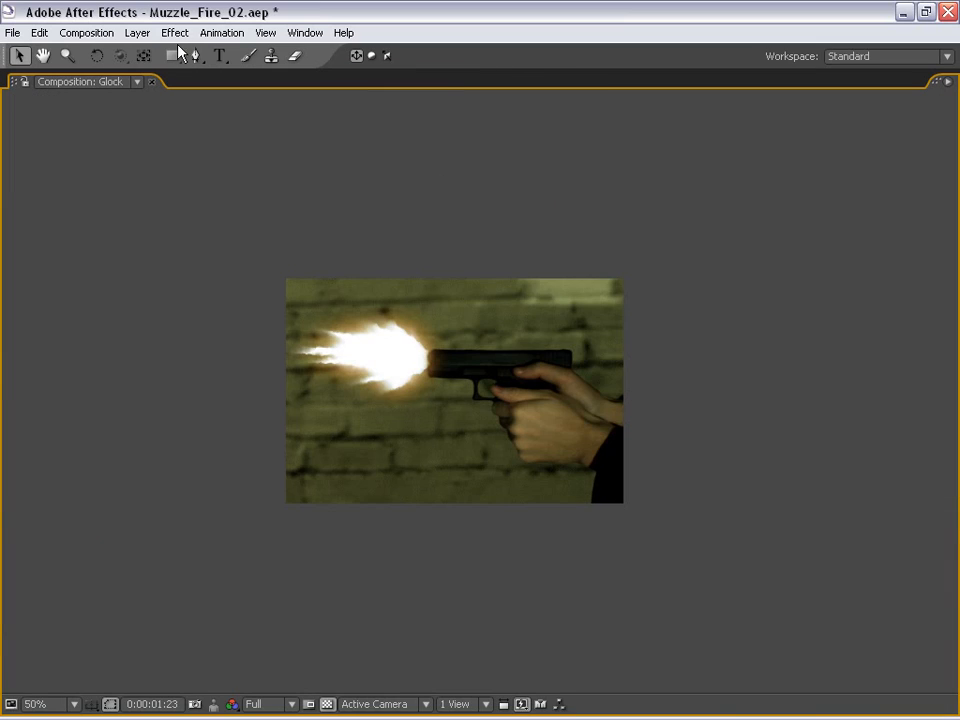
Step: Create an orange solid over the Fire layer and set its blend mode to Add
{"action": "left_click", "coordinate": [137, 32]}
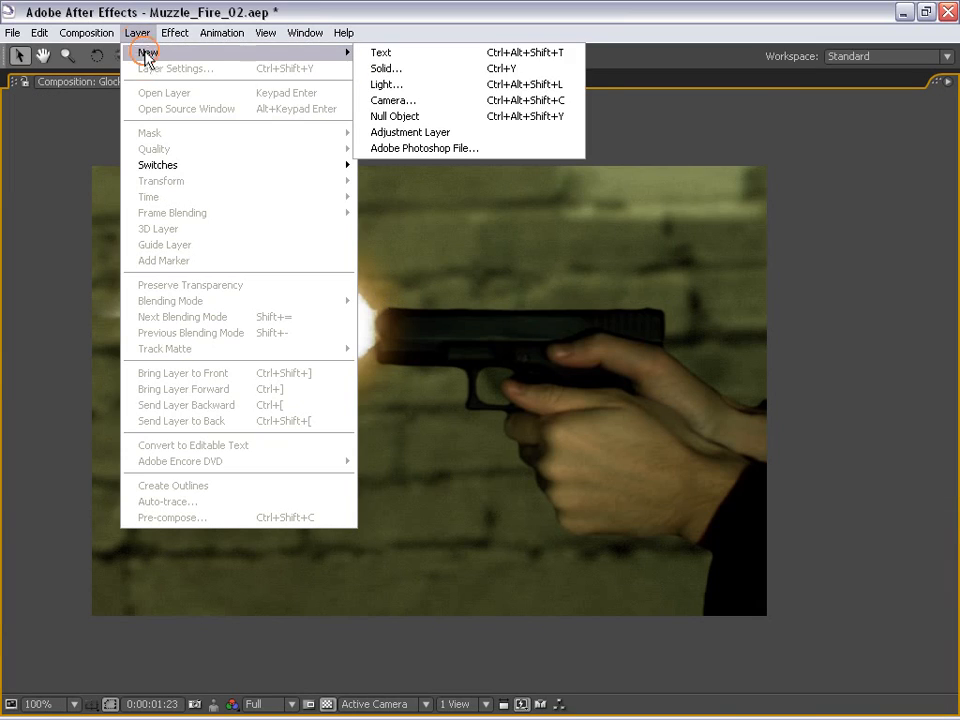
{"action": "left_click", "coordinate": [385, 68]}
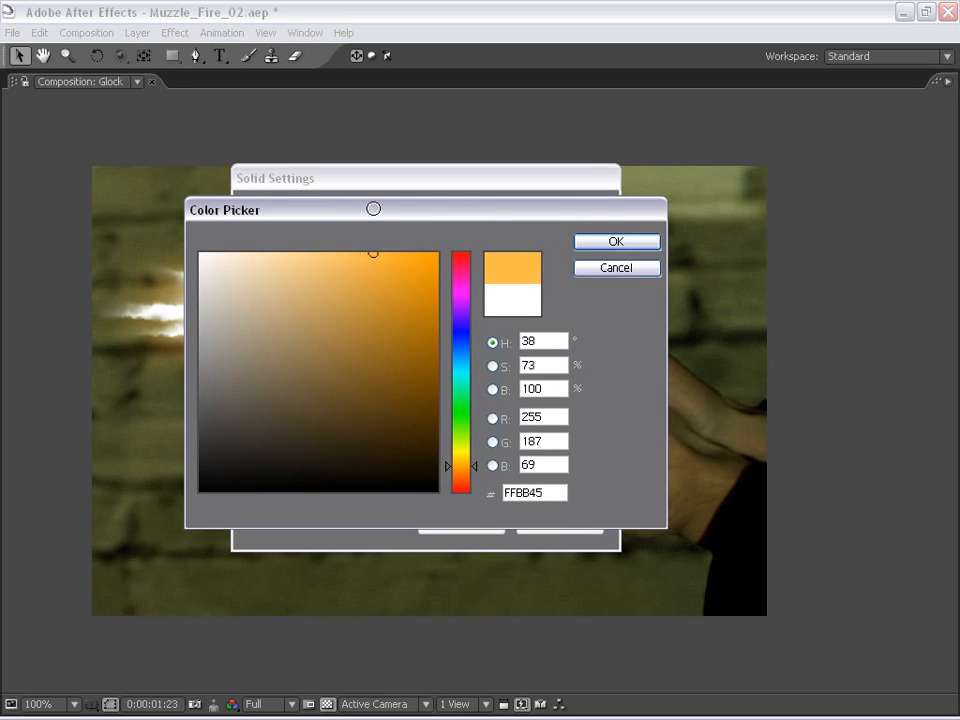
{"action": "left_click", "coordinate": [616, 241]}
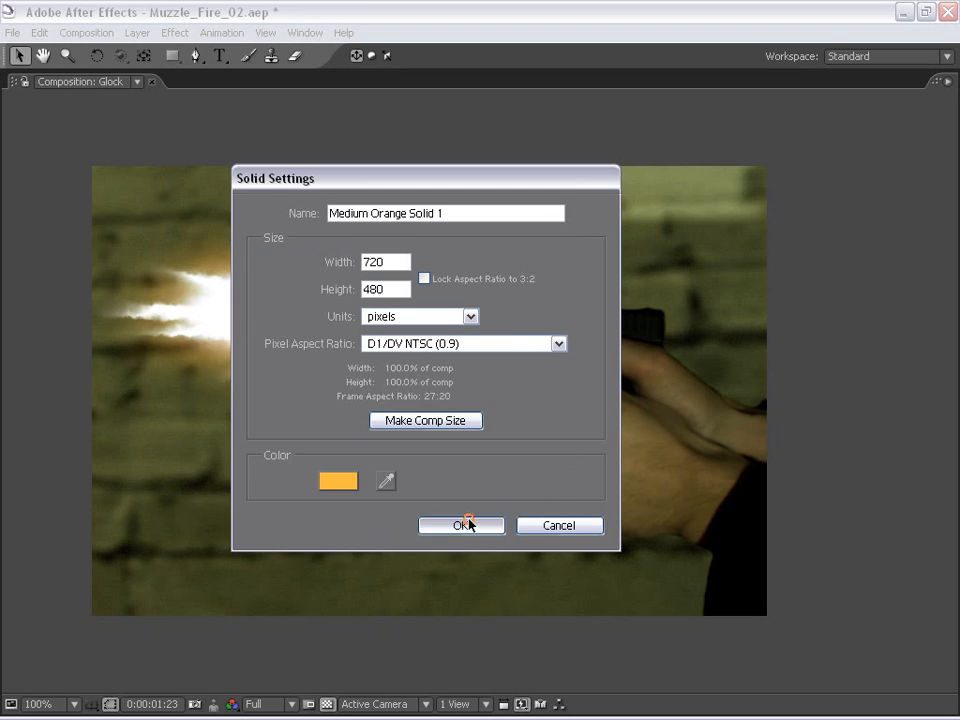
{"action": "left_click", "coordinate": [461, 525]}
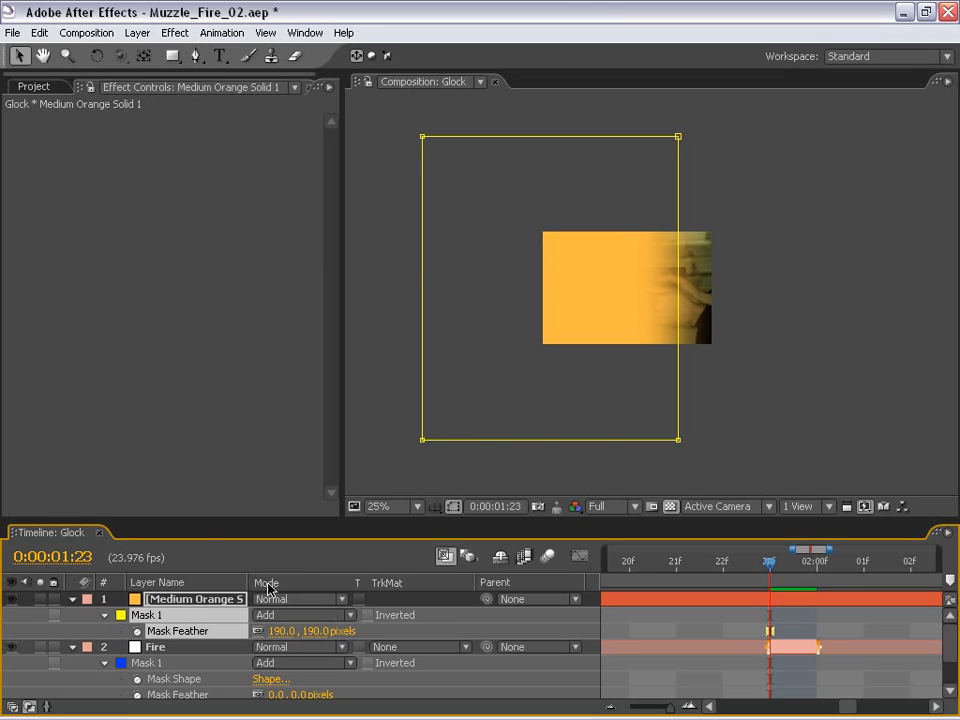
{"action": "left_click", "coordinate": [300, 599]}
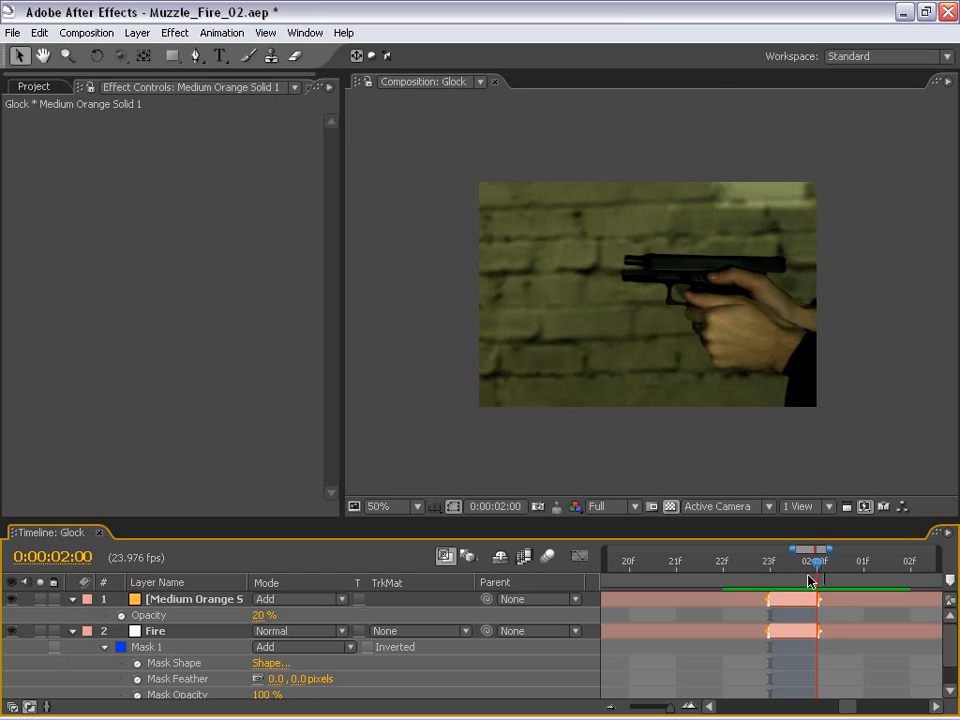
Step: Duplicate the Fire and orange glow pair, move copies to later shots, and reorder layers
{"action": "left_click_drag", "start_coordinate": [810, 580], "coordinate": [770, 580]}
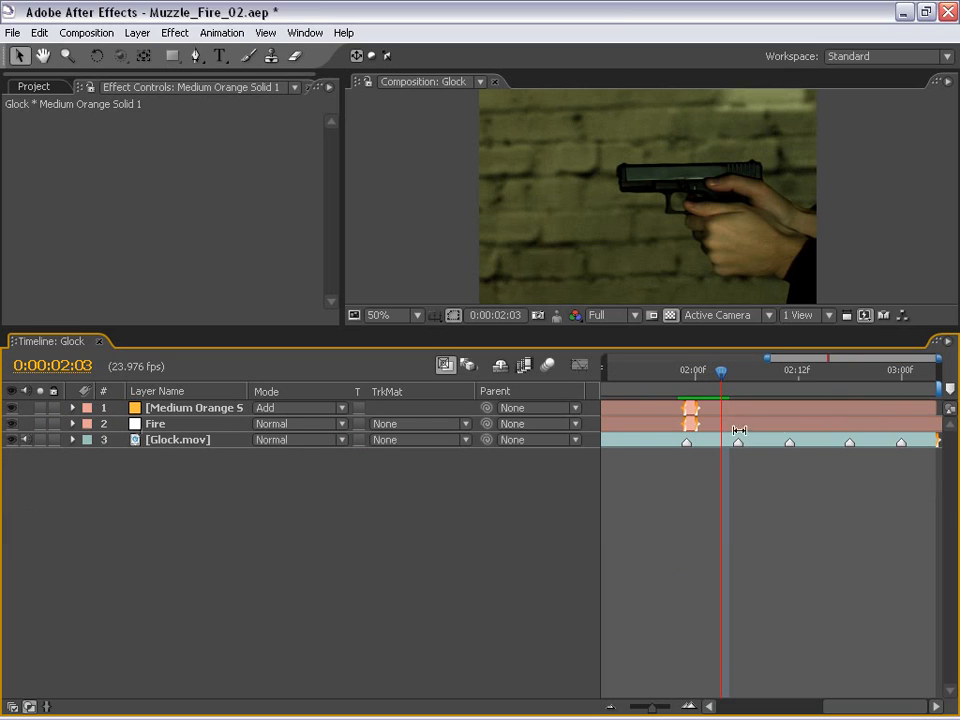
{"action": "left_click", "coordinate": [155, 423]}
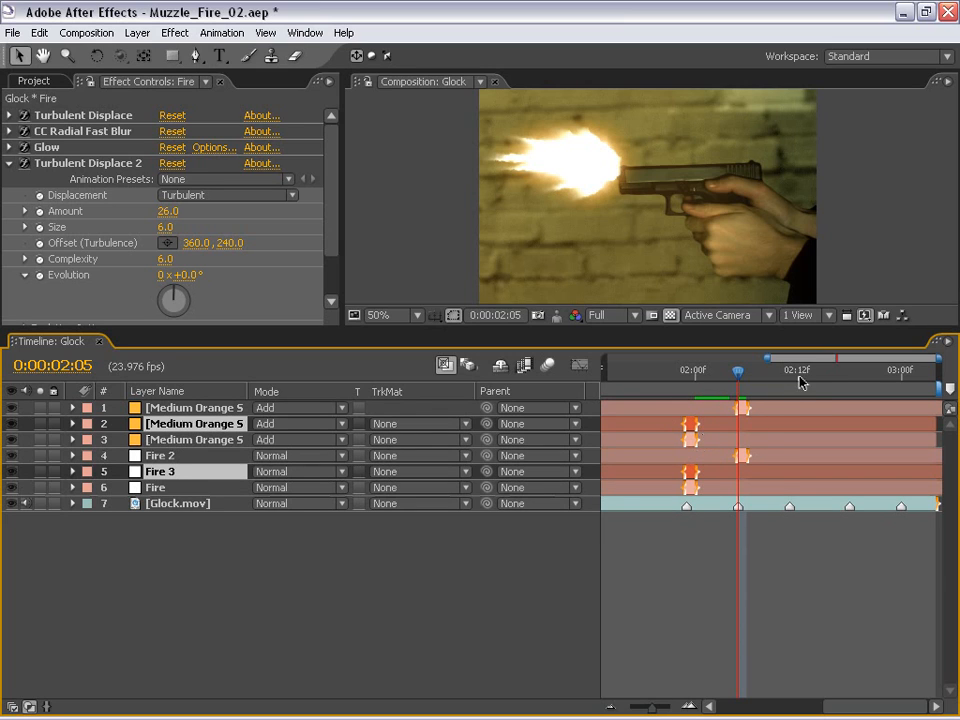
{"action": "left_click_drag", "start_coordinate": [745, 371], "coordinate": [790, 371]}
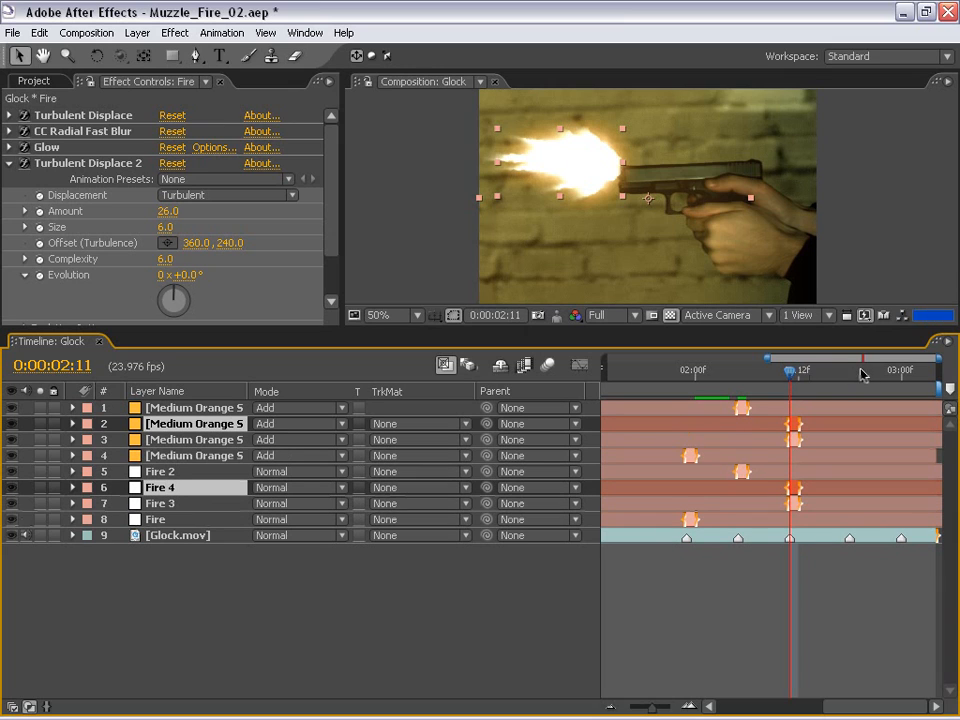
{"action": "left_click_drag", "start_coordinate": [790, 371], "coordinate": [849, 371]}
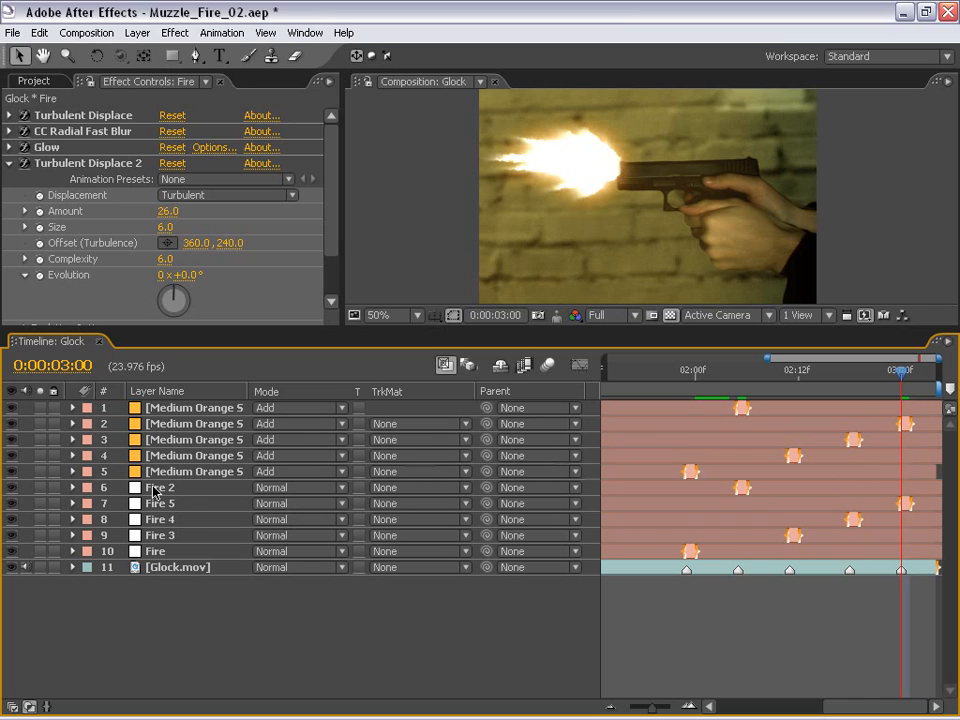
{"action": "left_click", "coordinate": [158, 535]}
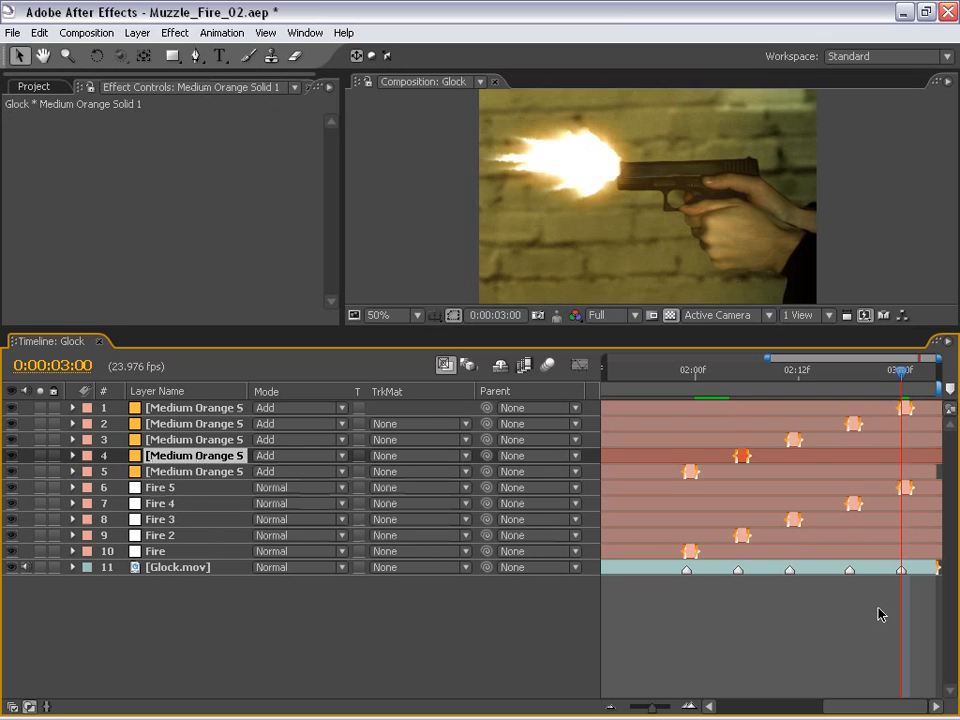
{"action": "left_click", "coordinate": [685, 371]}
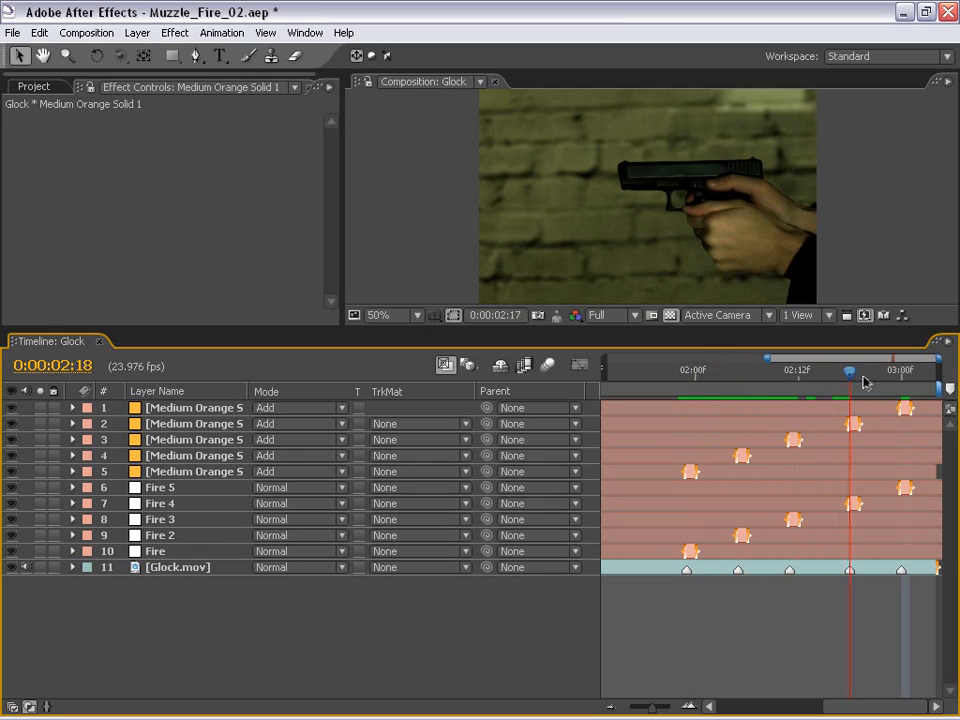
{"action": "left_click_drag", "start_coordinate": [850, 372], "coordinate": [738, 372]}
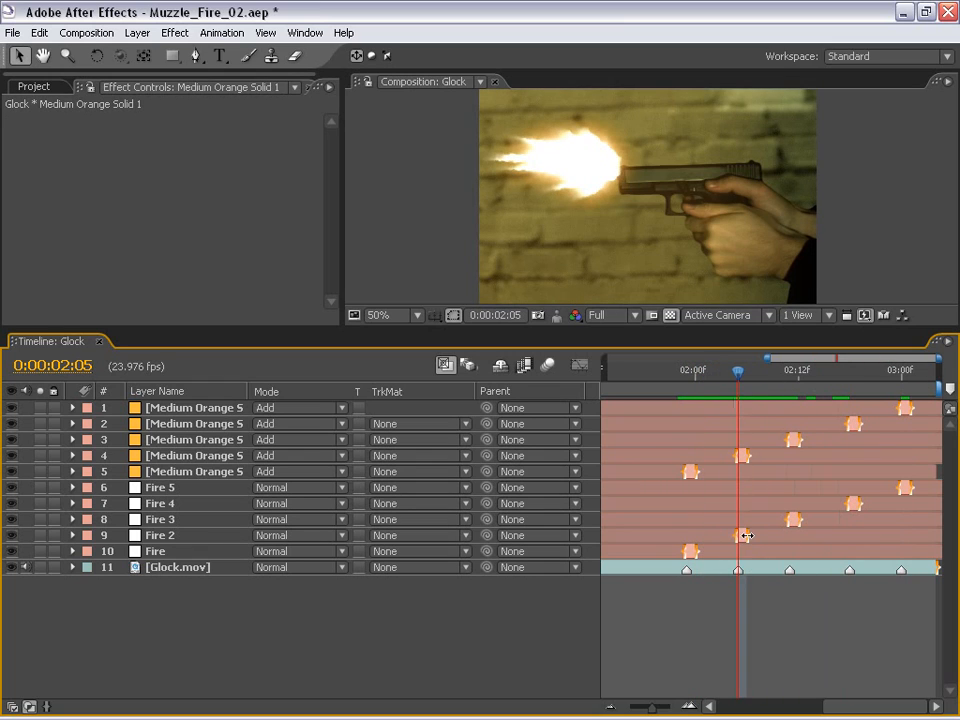
{"action": "left_click", "coordinate": [159, 535]}
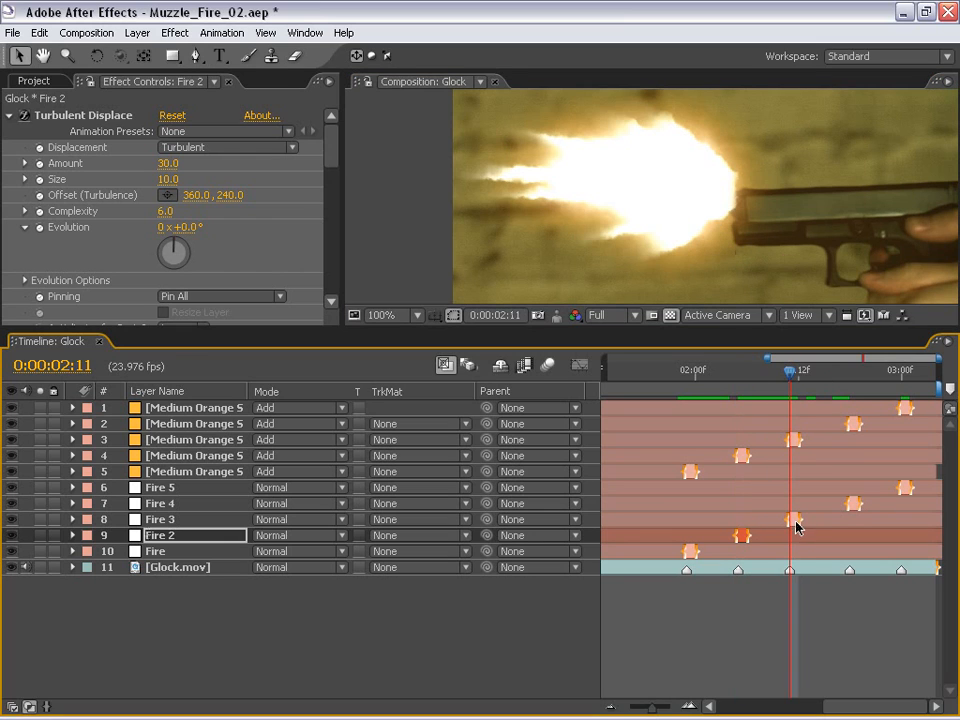
{"action": "left_click", "coordinate": [161, 519]}
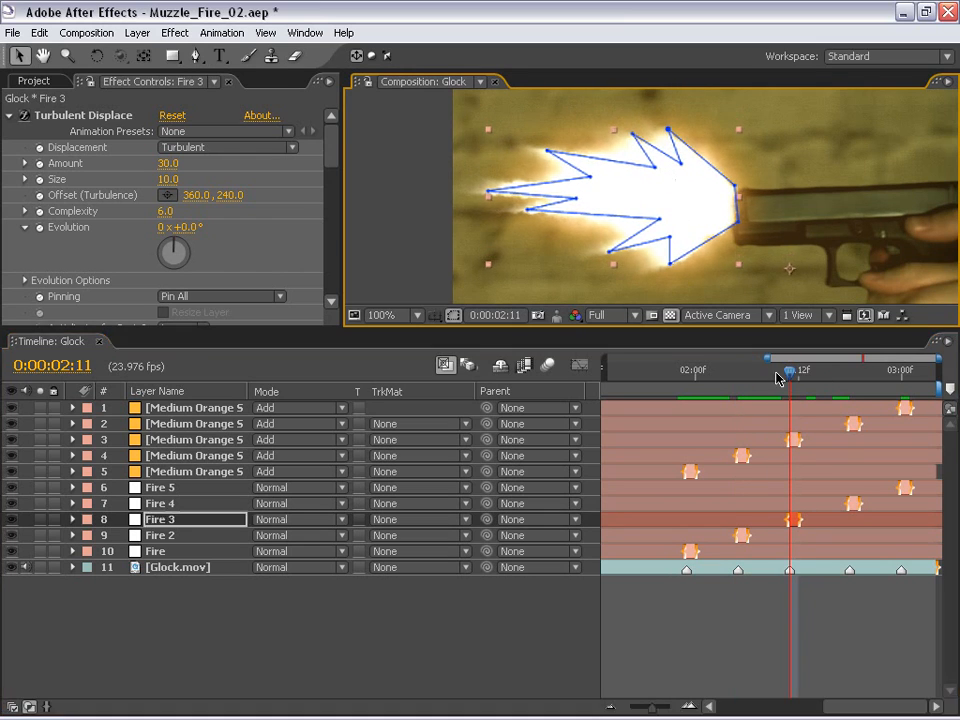
{"action": "left_click_drag", "start_coordinate": [790, 371], "coordinate": [848, 371]}
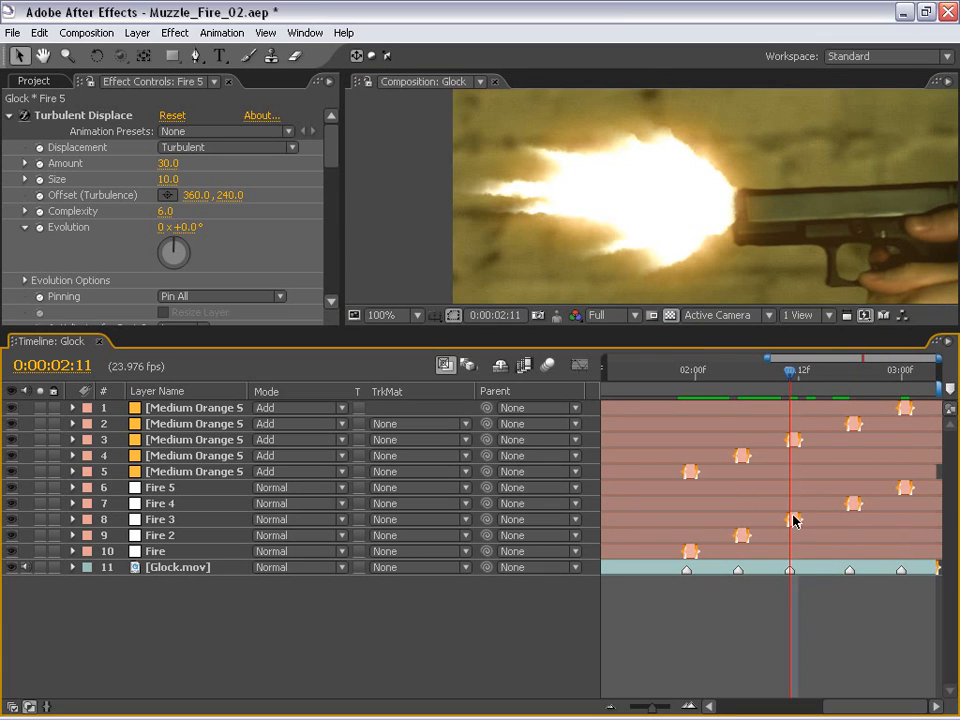
{"action": "left_click", "coordinate": [160, 519]}
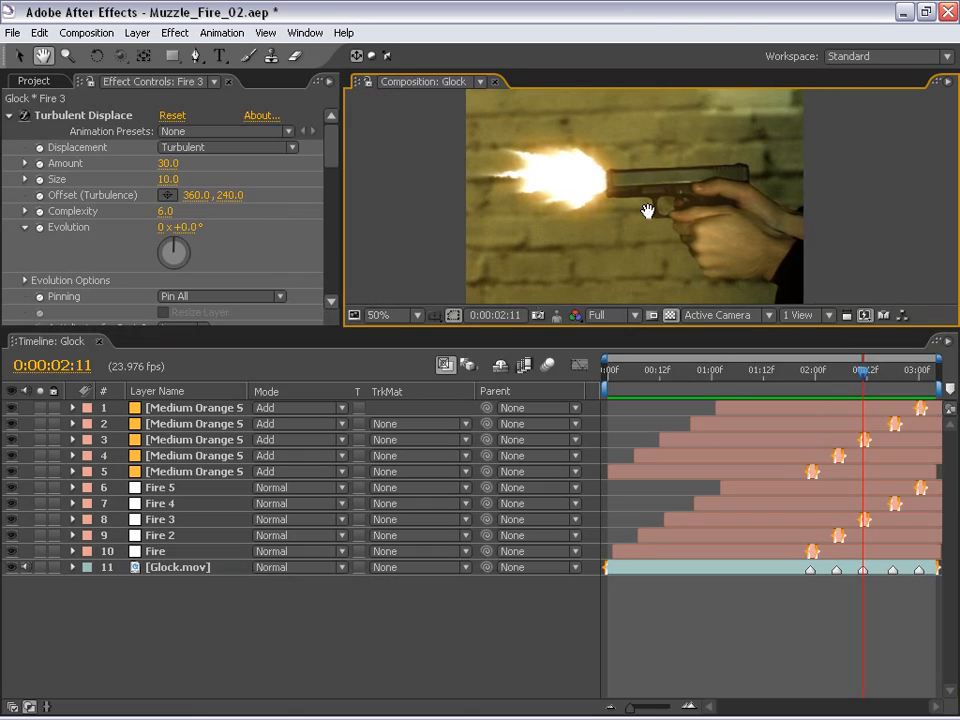
{"action": "mouse_move", "coordinate": [648, 216]}
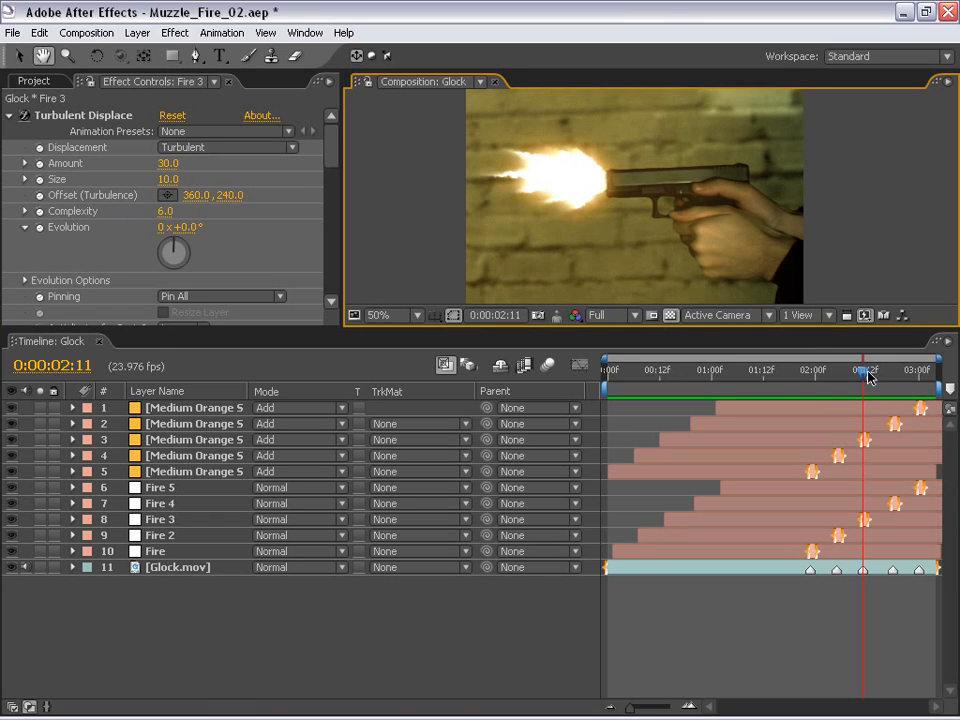
Step: Step to 0:00:02:12, the frame just after the third shot
{"action": "left_click_drag", "start_coordinate": [867, 372], "coordinate": [805, 372]}
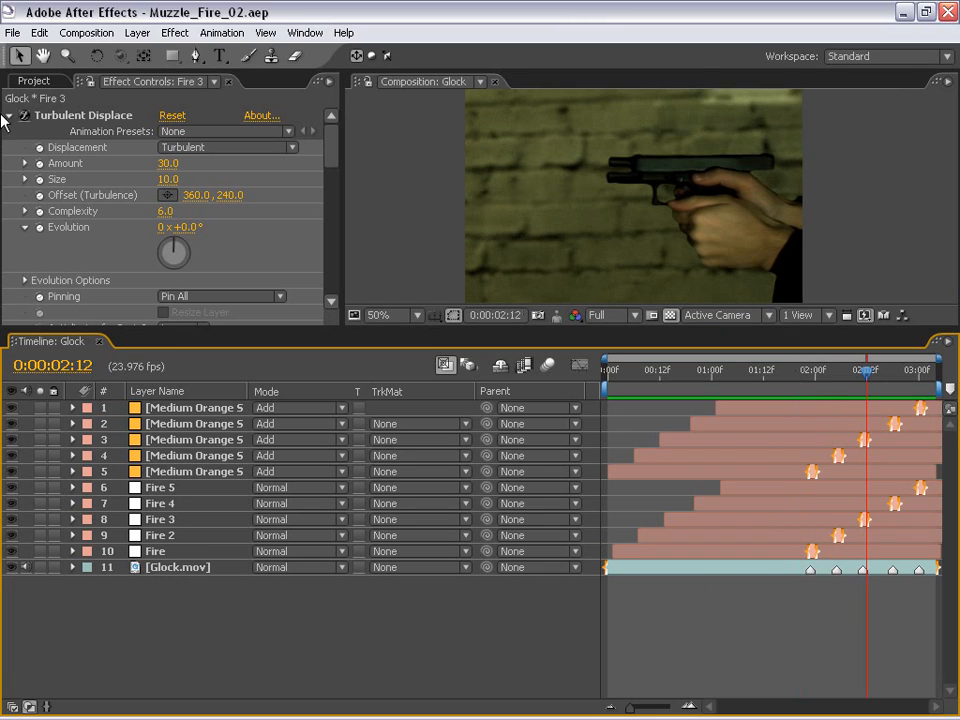
Step: Add the smoke PNG sequence above Glock.mov in Add mode with 22% opacity
{"action": "left_click", "coordinate": [35, 81]}
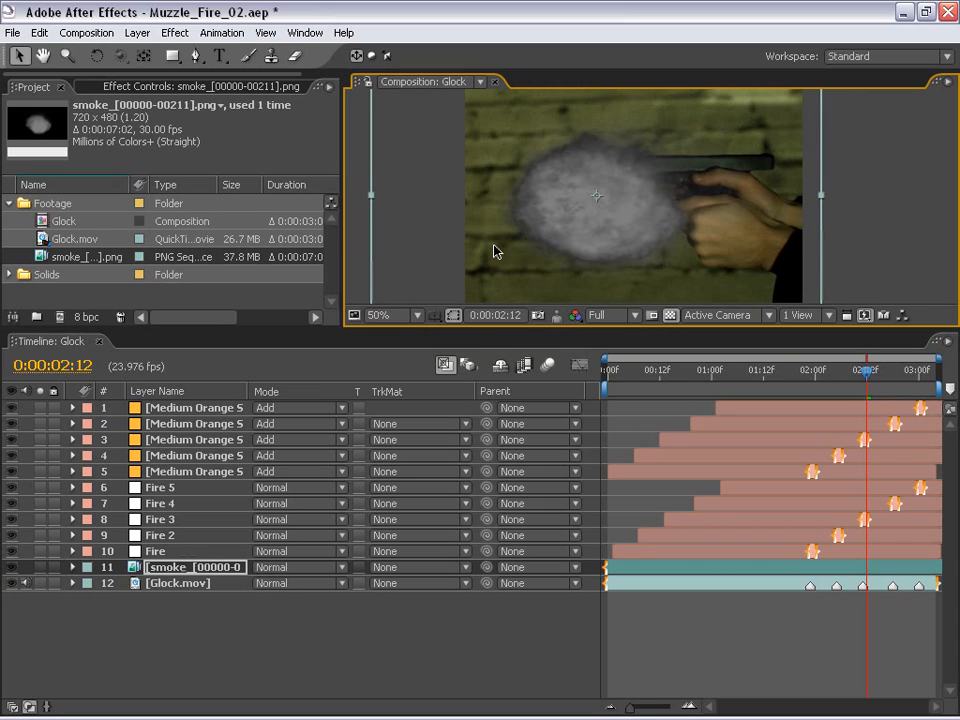
{"action": "mouse_move", "coordinate": [590, 228]}
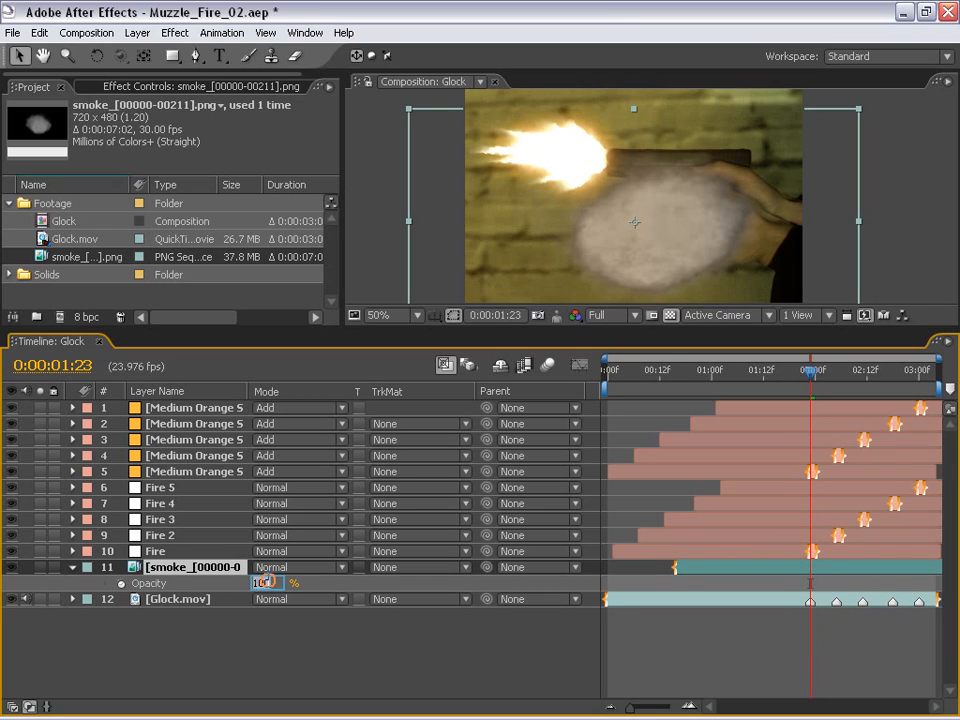
{"action": "type", "text": "15"}
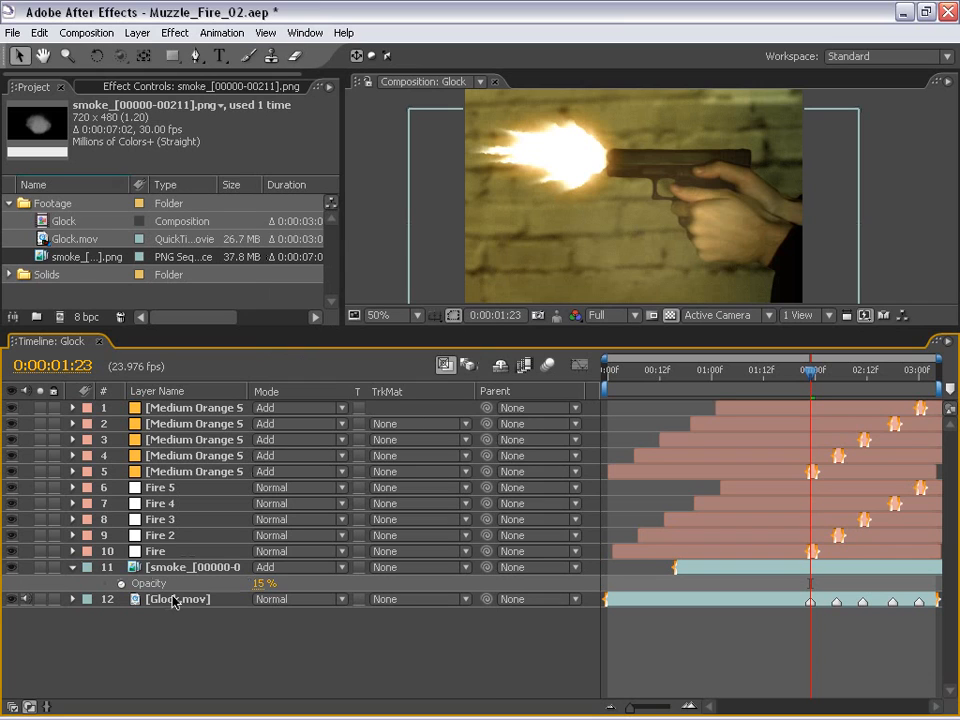
{"action": "left_click", "coordinate": [177, 599]}
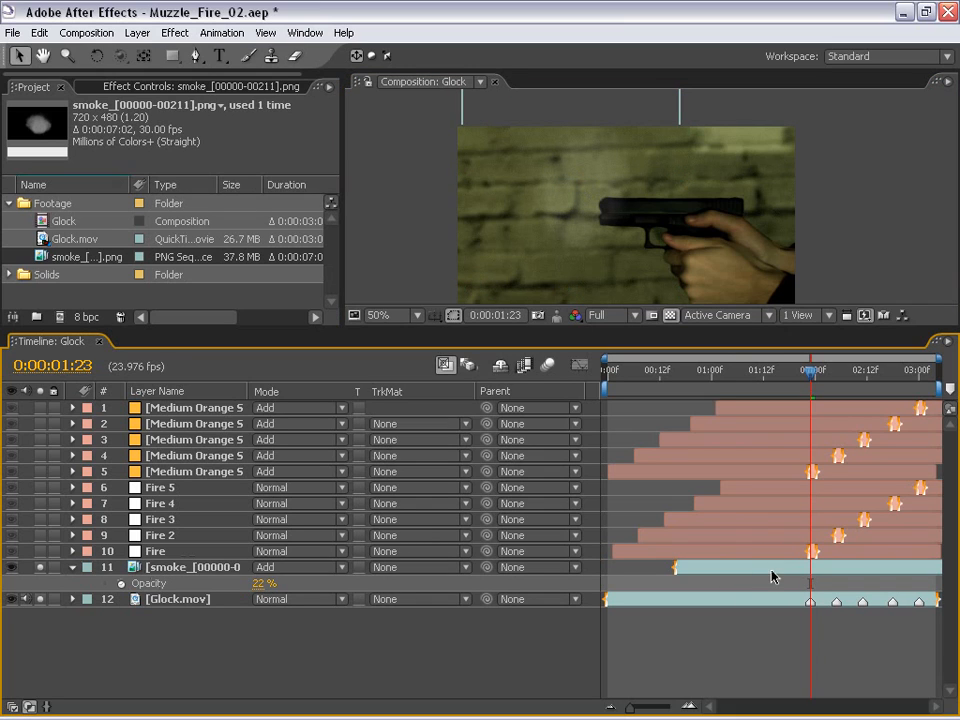
Step: Slide the smoke layer so it starts at the first gunshot
{"action": "left_click_drag", "start_coordinate": [810, 372], "coordinate": [730, 372]}
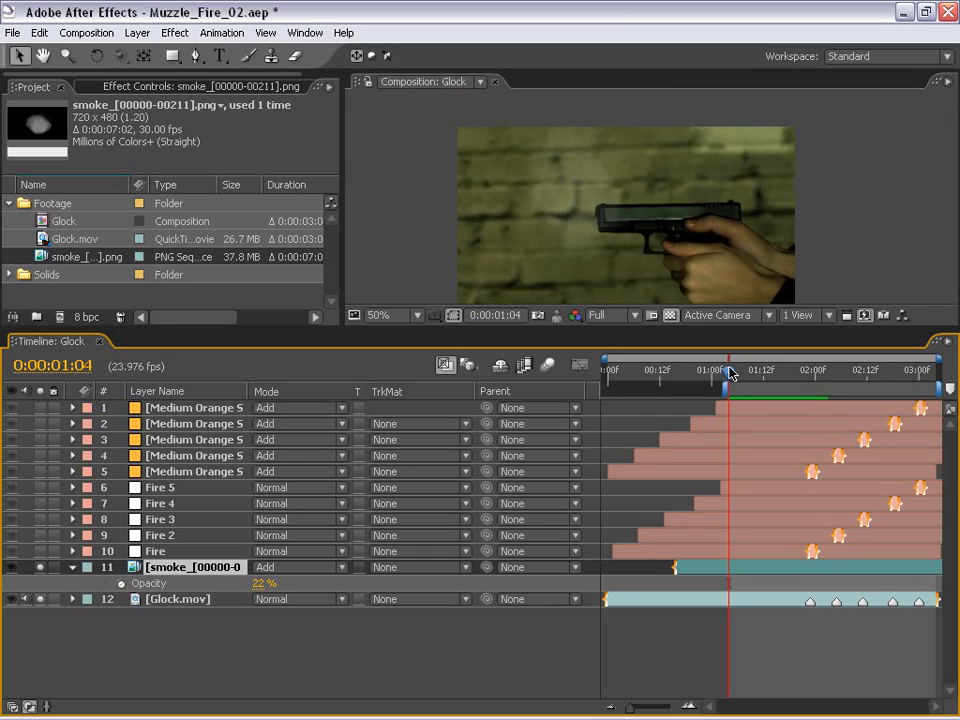
{"action": "left_click_drag", "start_coordinate": [730, 373], "coordinate": [763, 378]}
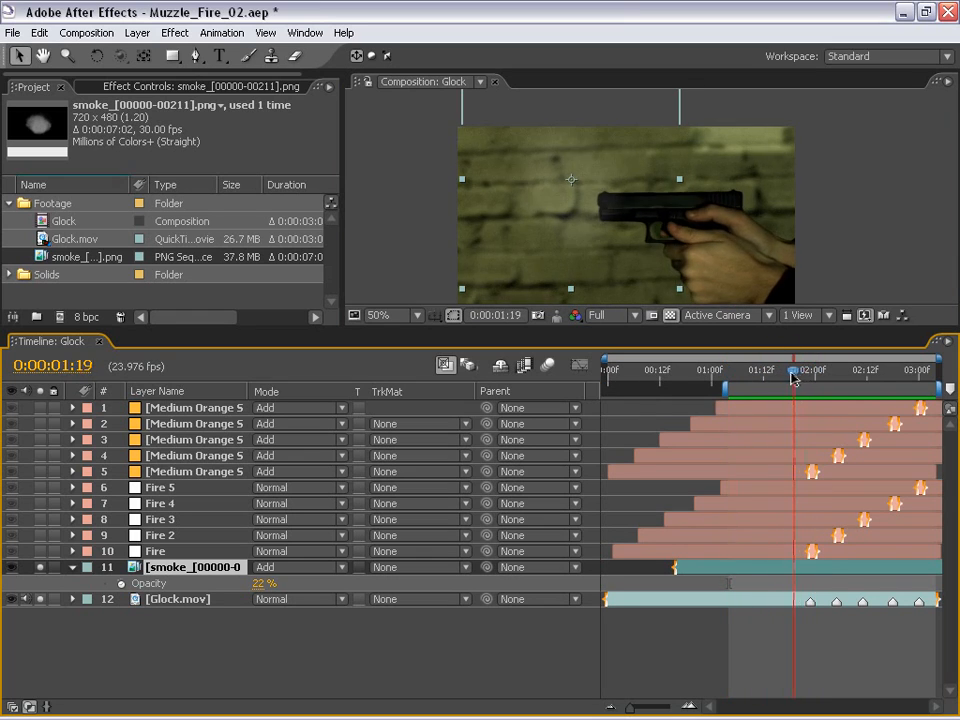
{"action": "left_click_drag", "start_coordinate": [793, 371], "coordinate": [800, 371]}
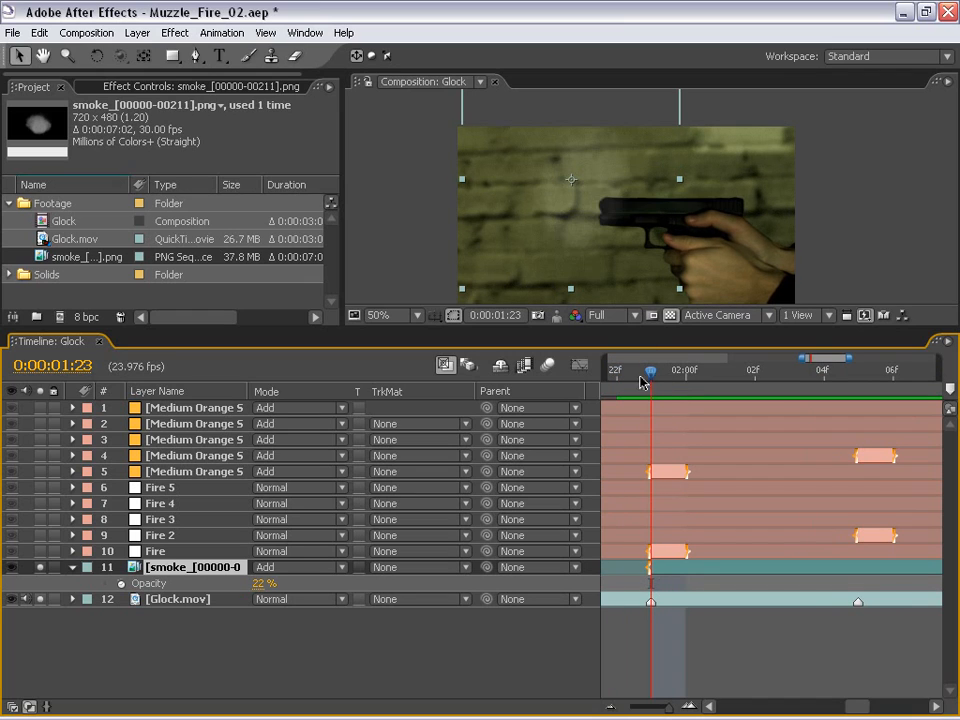
Step: Time-stretch the smoke layer to 20% and enable Frame Mix blending
{"action": "left_click", "coordinate": [137, 32]}
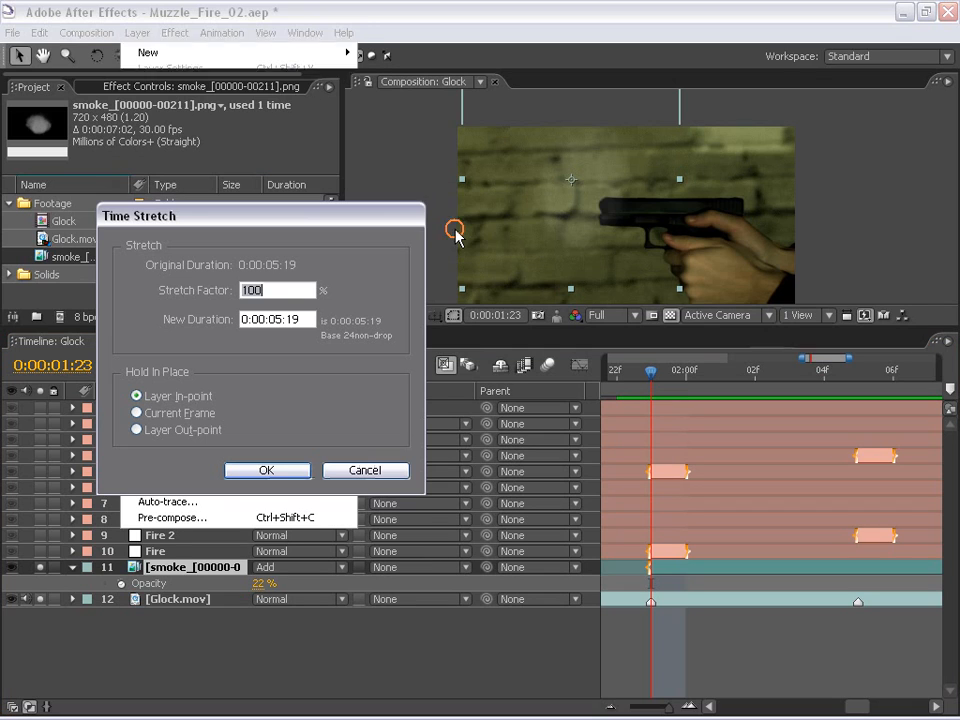
{"action": "type", "text": "20"}
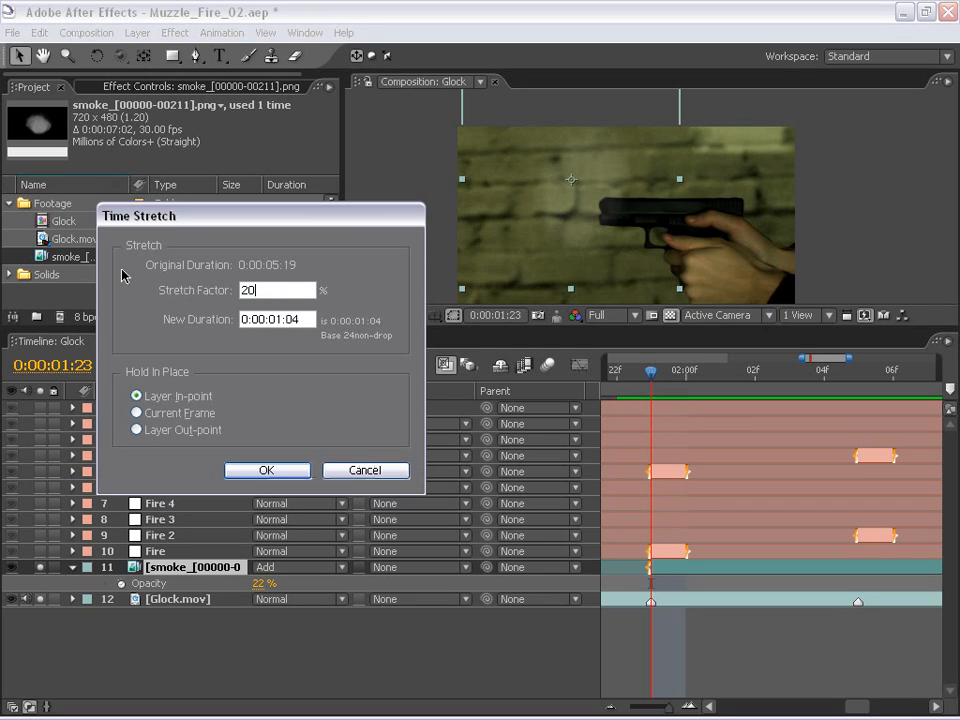
{"action": "left_click", "coordinate": [266, 470]}
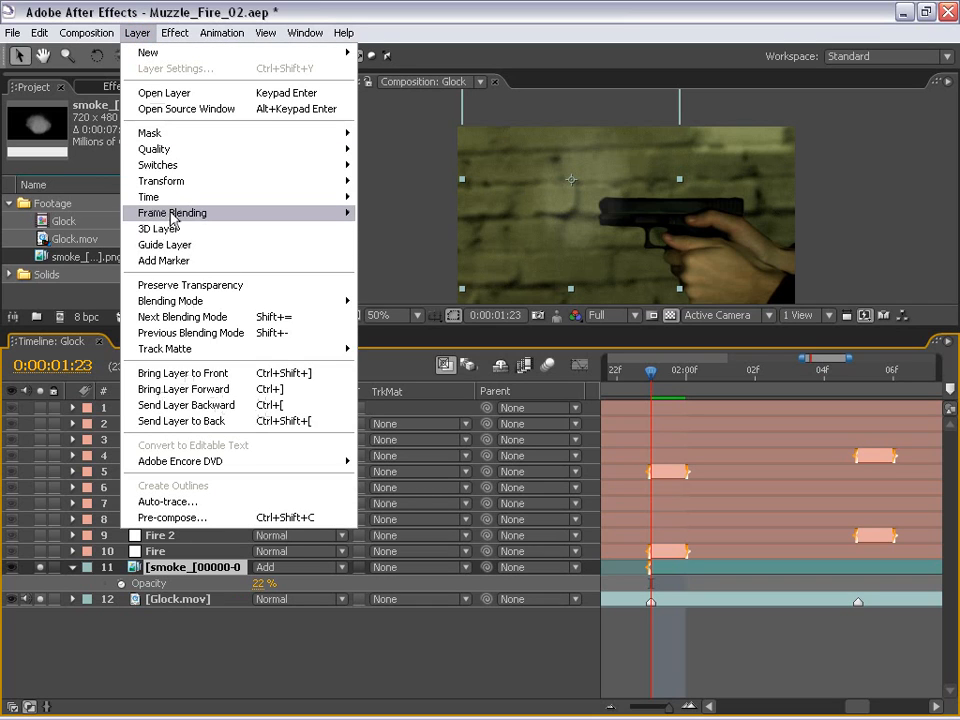
{"action": "left_click", "coordinate": [171, 212]}
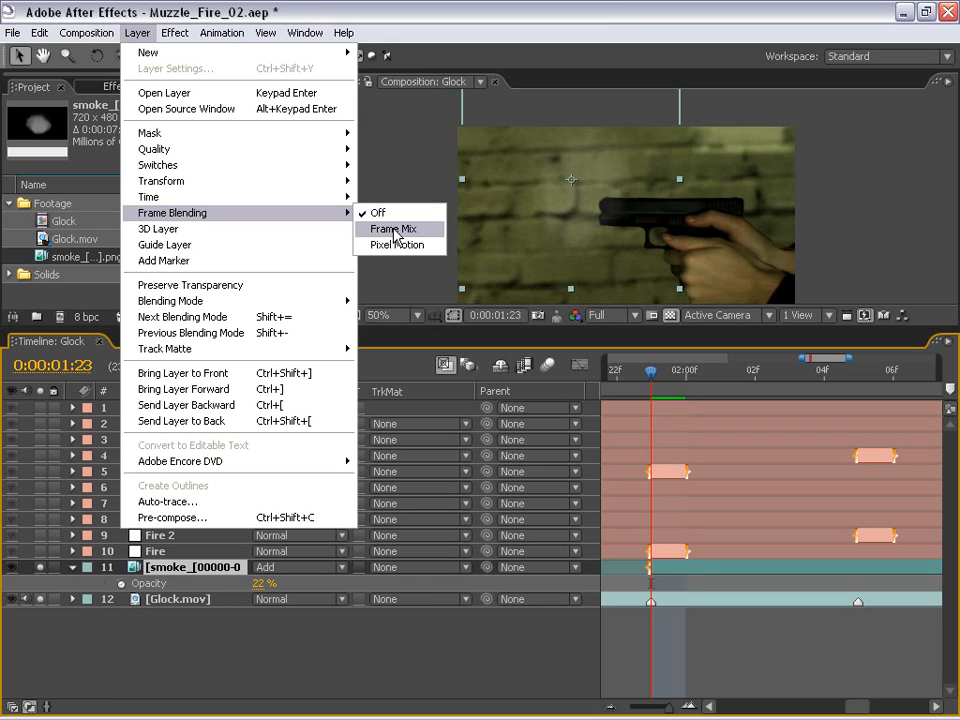
{"action": "left_click", "coordinate": [392, 228]}
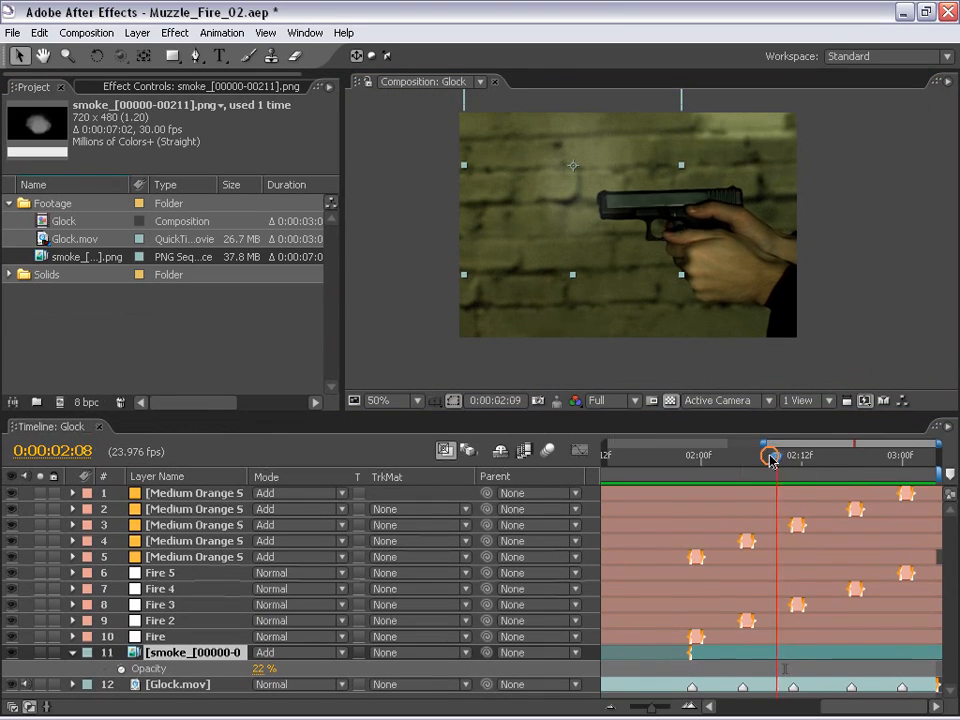
{"action": "left_click_drag", "start_coordinate": [770, 455], "coordinate": [782, 455]}
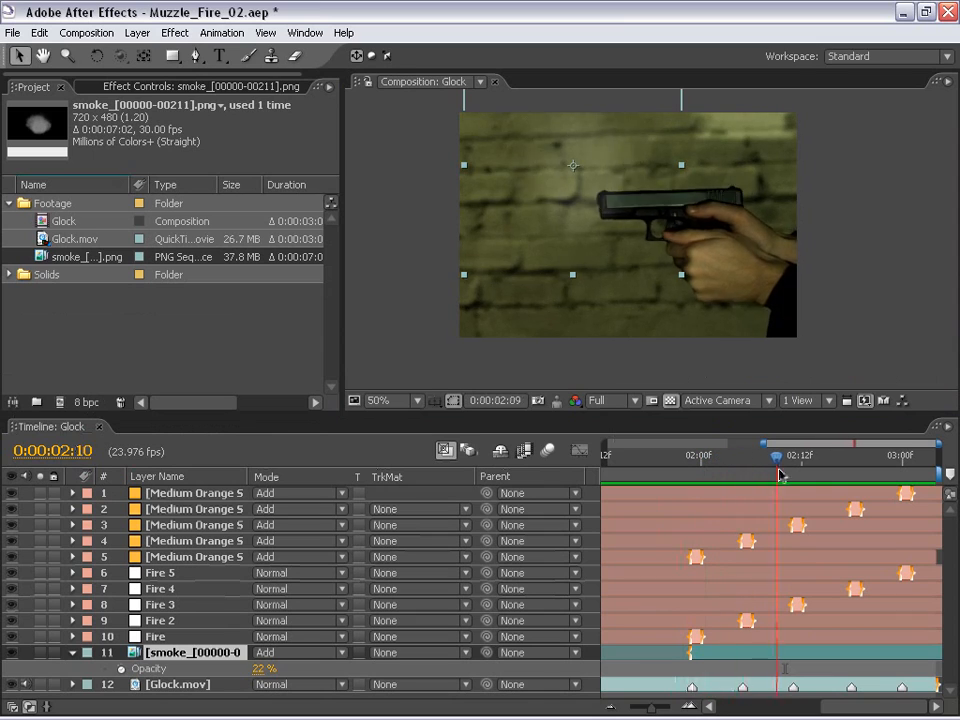
{"action": "left_click_drag", "start_coordinate": [782, 455], "coordinate": [902, 455]}
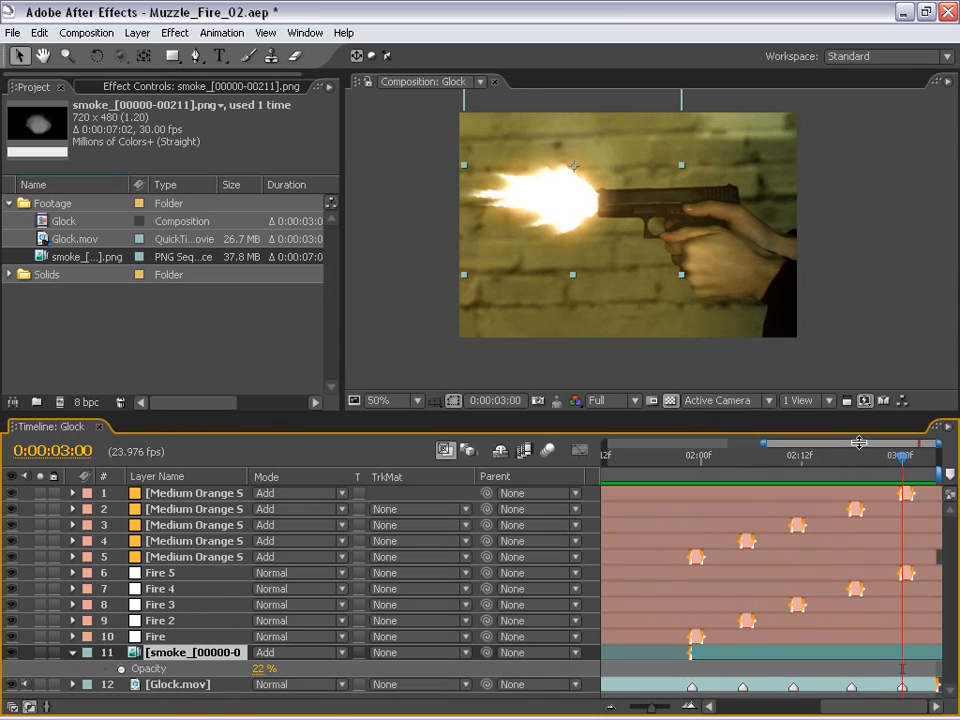